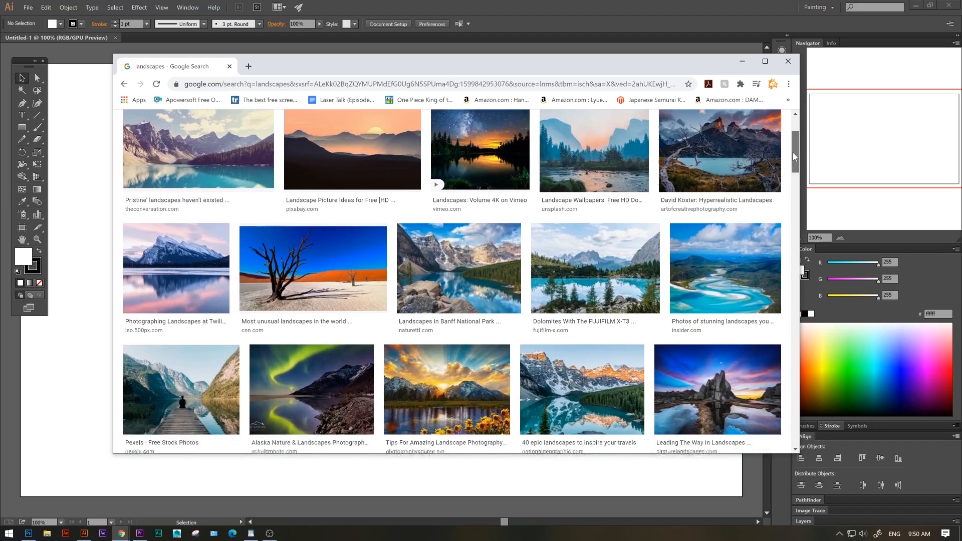
Step: Zoom the DSC2441-Panorama photo until its pixel grid becomes visible
{"action": "scroll", "scroll_direction": "down", "scroll_amount": 3}
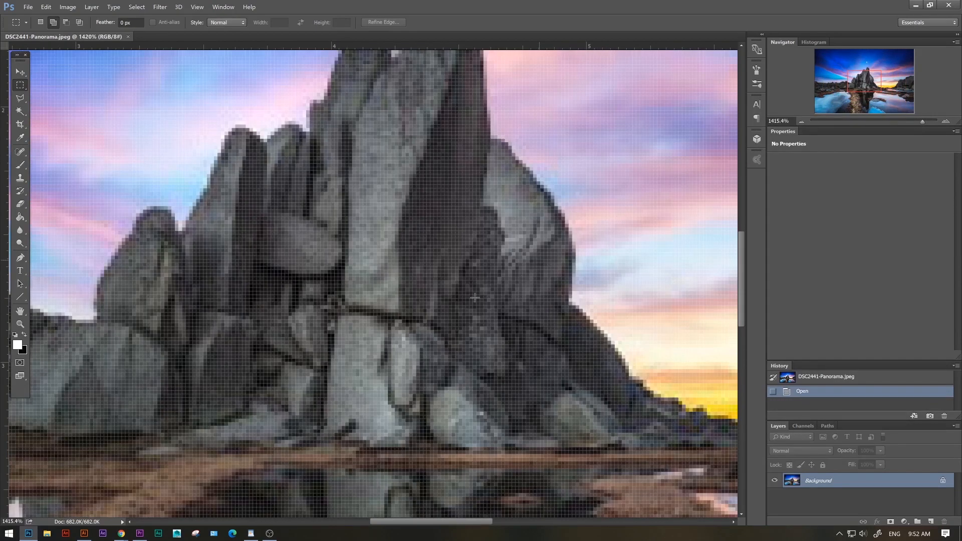
{"action": "mouse_move", "coordinate": [203, 368]}
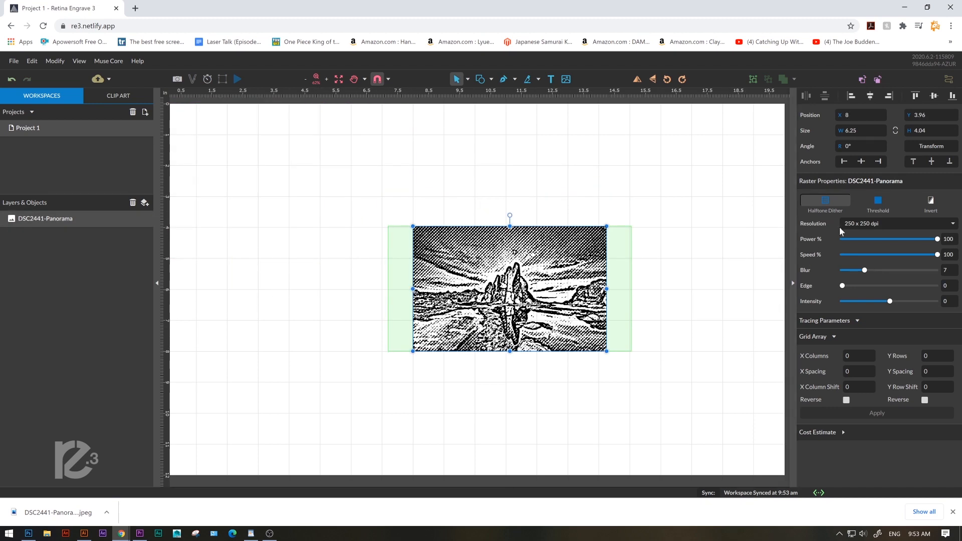
Step: Preview the panorama as Threshold, then return it to Halftone Dither with blur 5, edge 4, intensity 3
{"action": "left_click", "coordinate": [878, 201]}
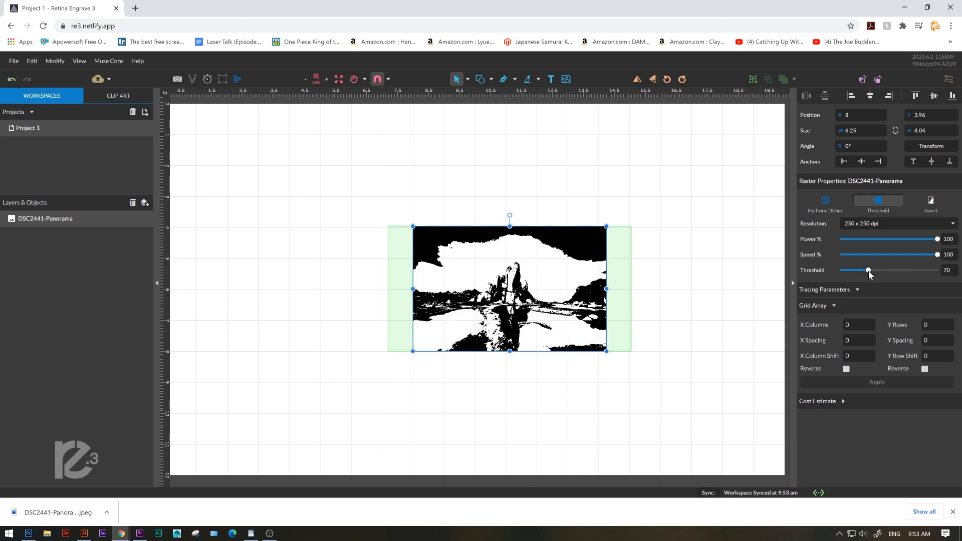
{"action": "mouse_move", "coordinate": [869, 271]}
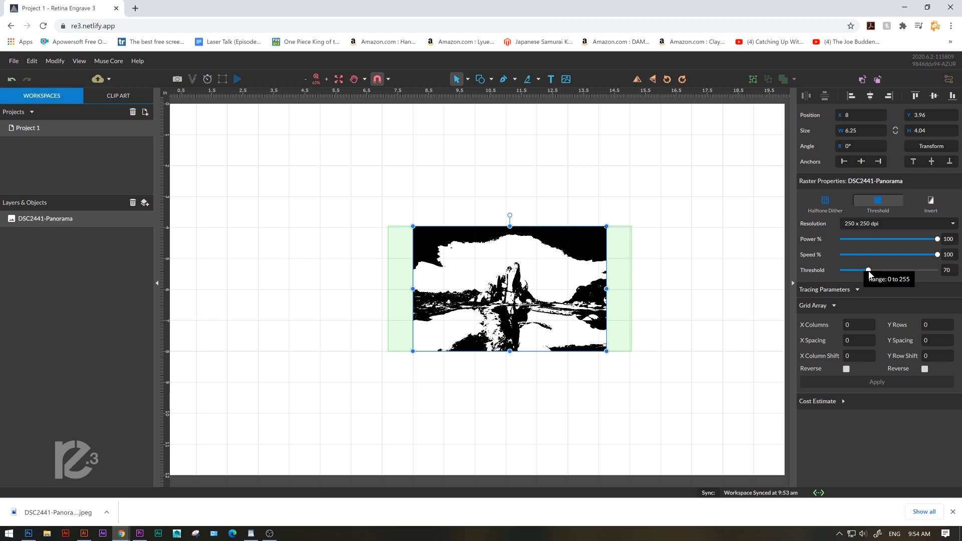
{"action": "left_click", "coordinate": [825, 203]}
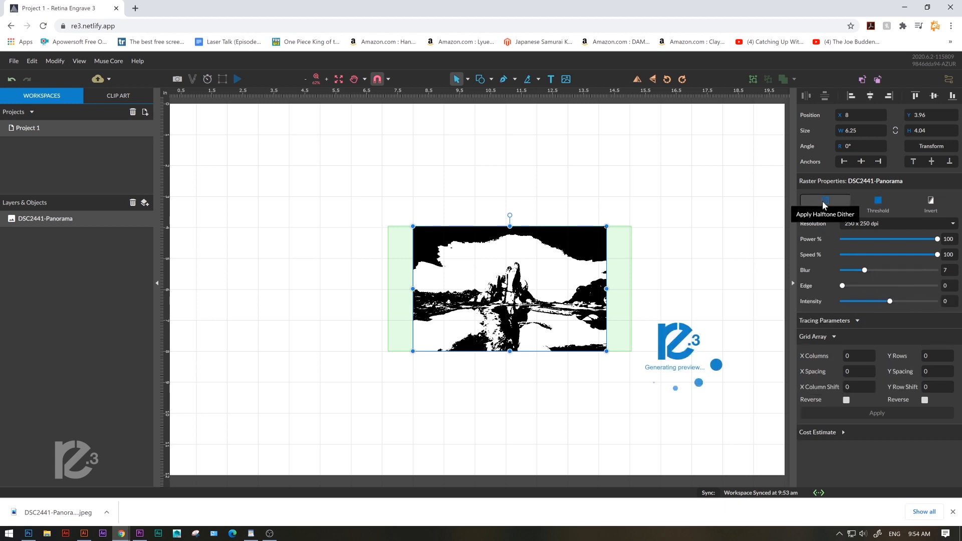
{"action": "left_click", "coordinate": [825, 201]}
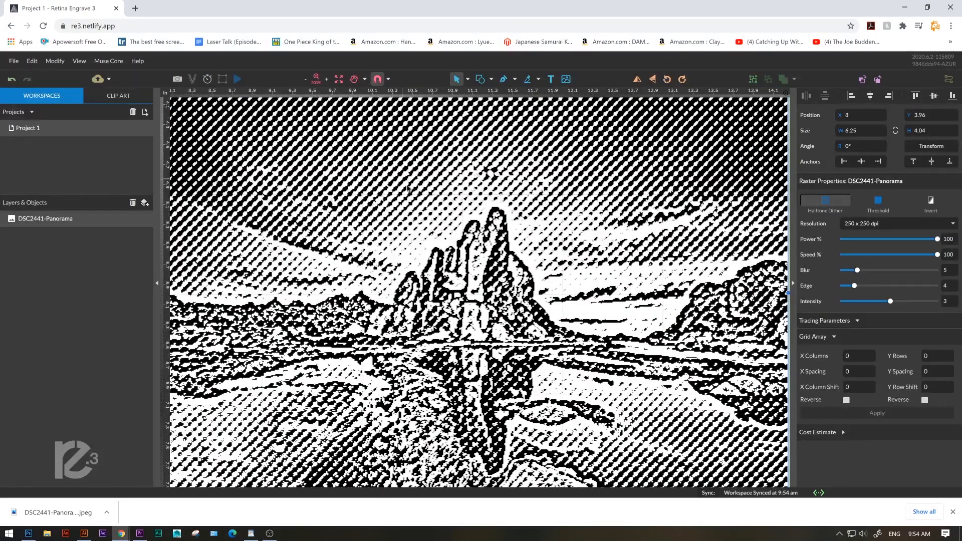
{"action": "mouse_move", "coordinate": [487, 204]}
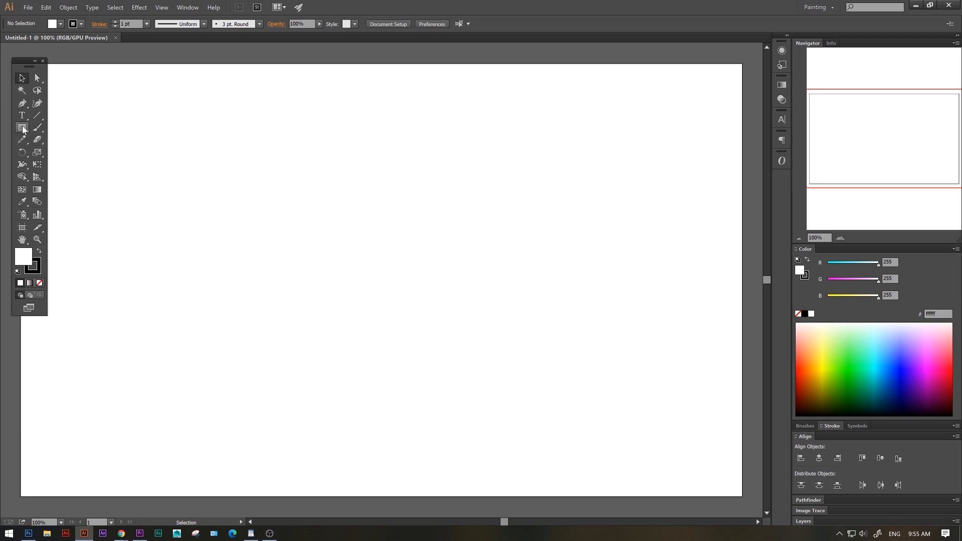
{"action": "mouse_move", "coordinate": [21, 116]}
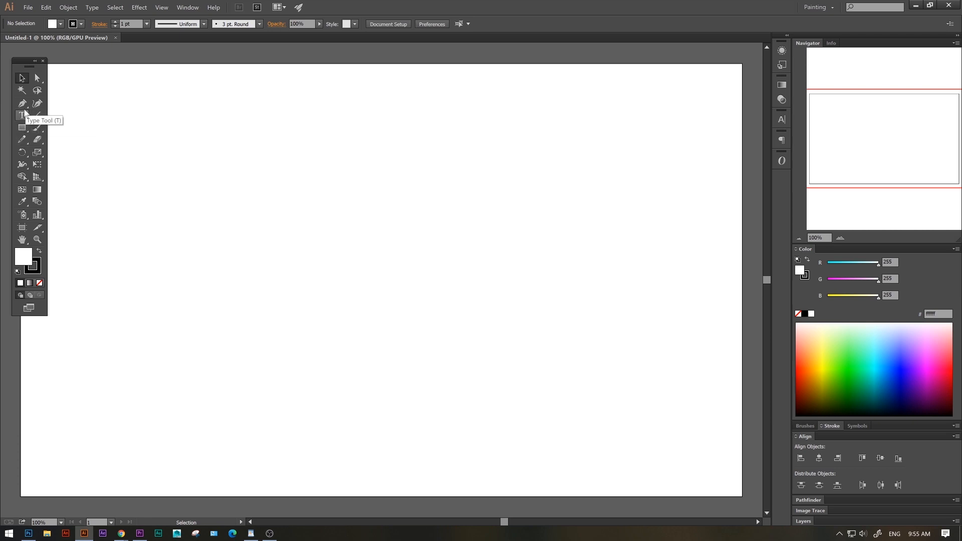
Step: Draw a closed triangular path with the Pen tool on the blank artboard
{"action": "left_click", "coordinate": [21, 103]}
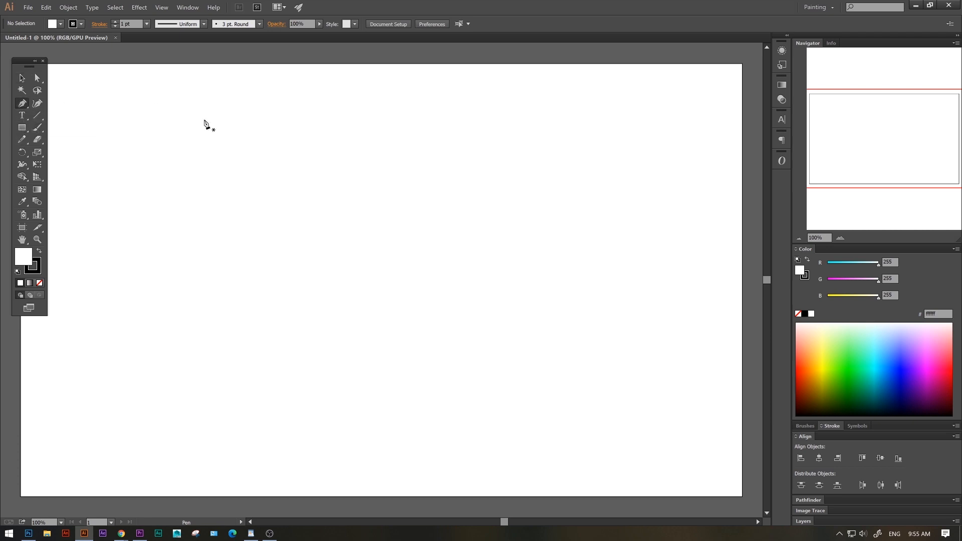
{"action": "mouse_move", "coordinate": [253, 340]}
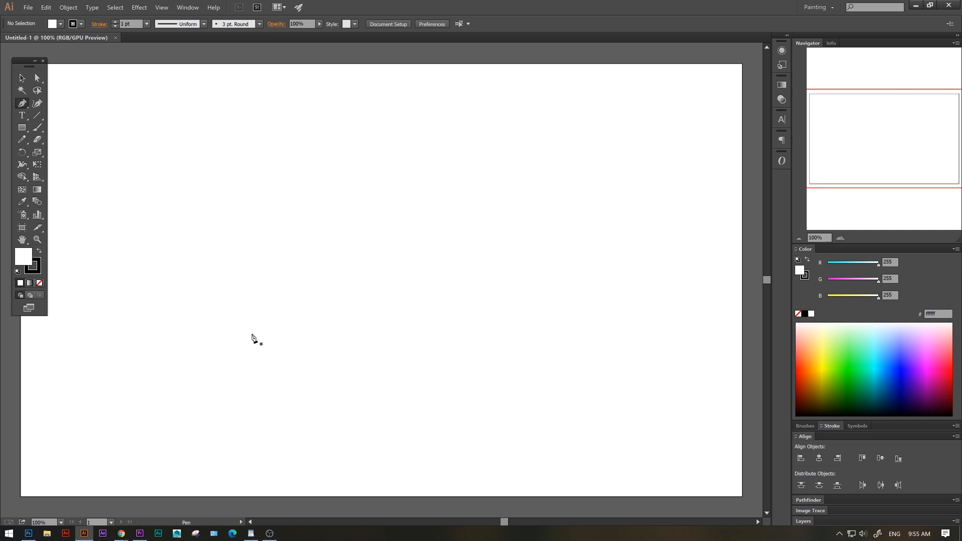
{"action": "mouse_move", "coordinate": [234, 367]}
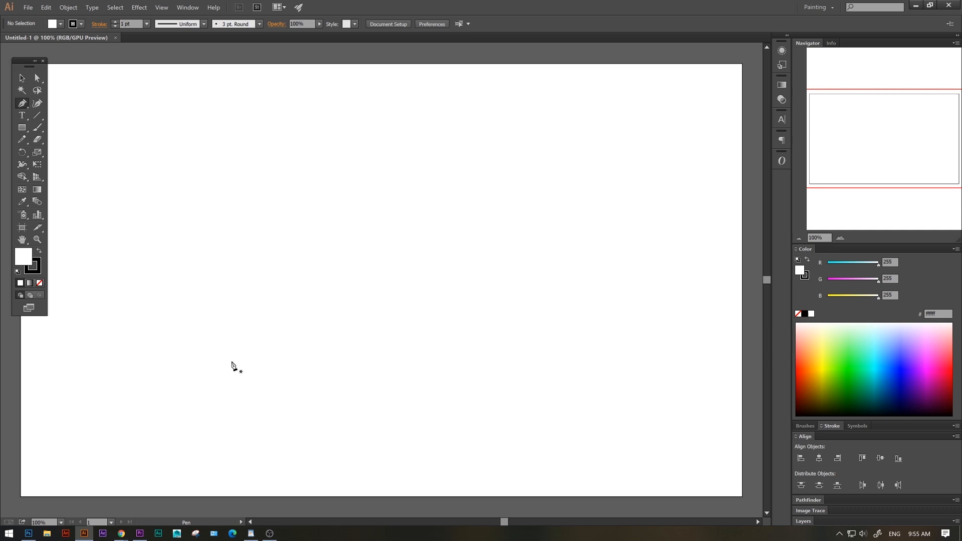
{"action": "left_click", "coordinate": [233, 358]}
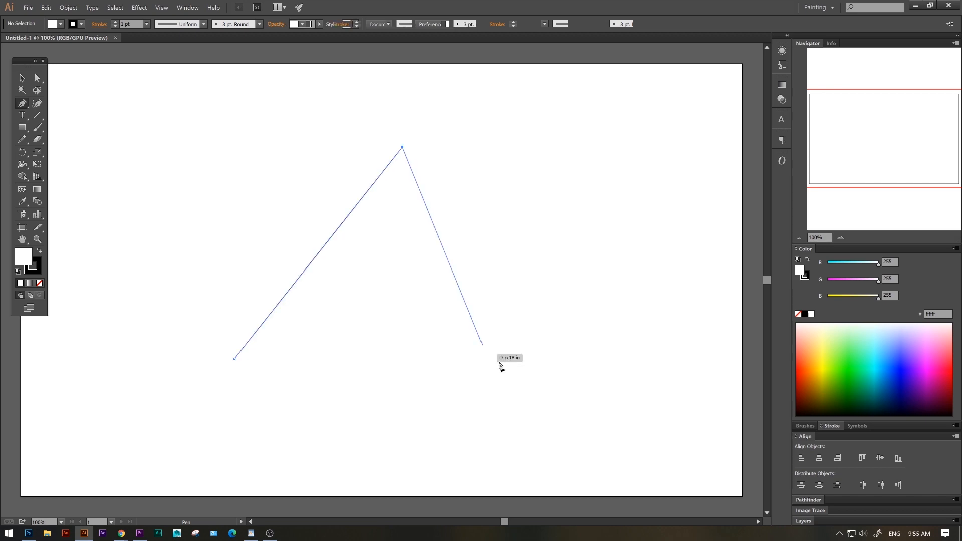
{"action": "left_click", "coordinate": [235, 362]}
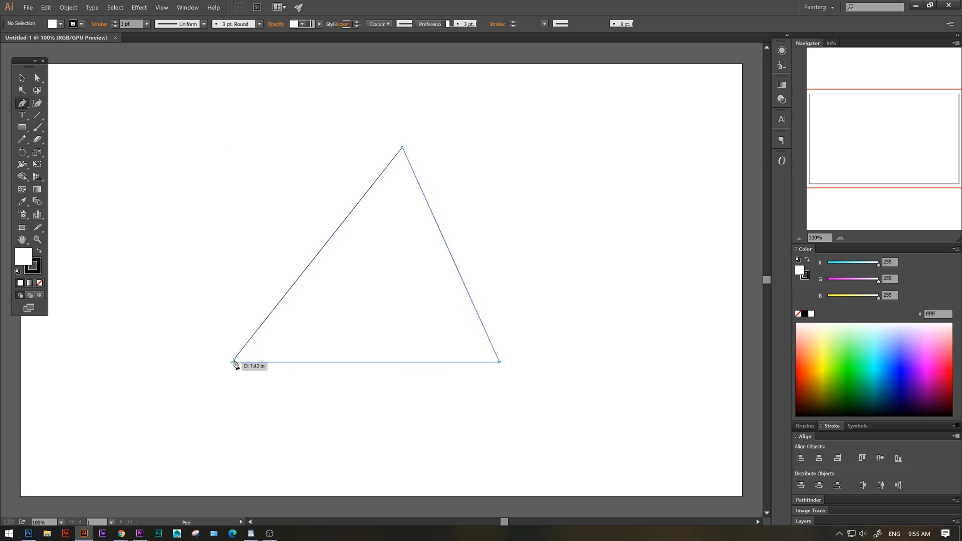
{"action": "left_click", "coordinate": [233, 358]}
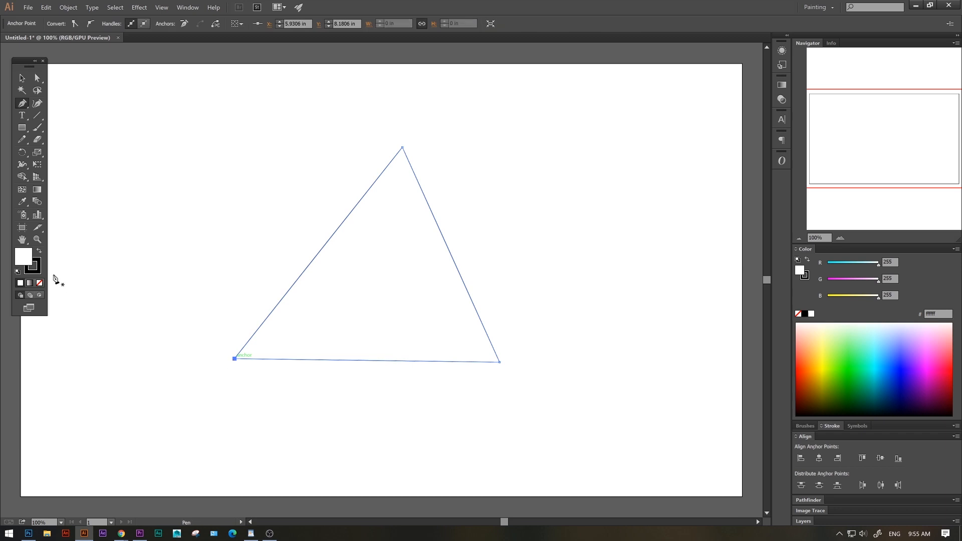
Step: Fill the triangle black and magnify its tip to show the smooth vector edge
{"action": "left_click", "coordinate": [21, 78]}
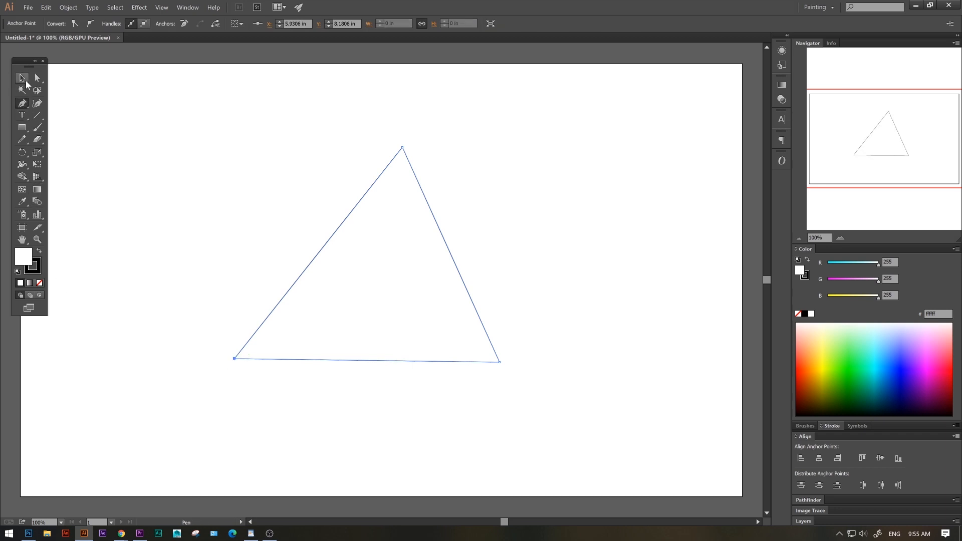
{"action": "left_click", "coordinate": [21, 78]}
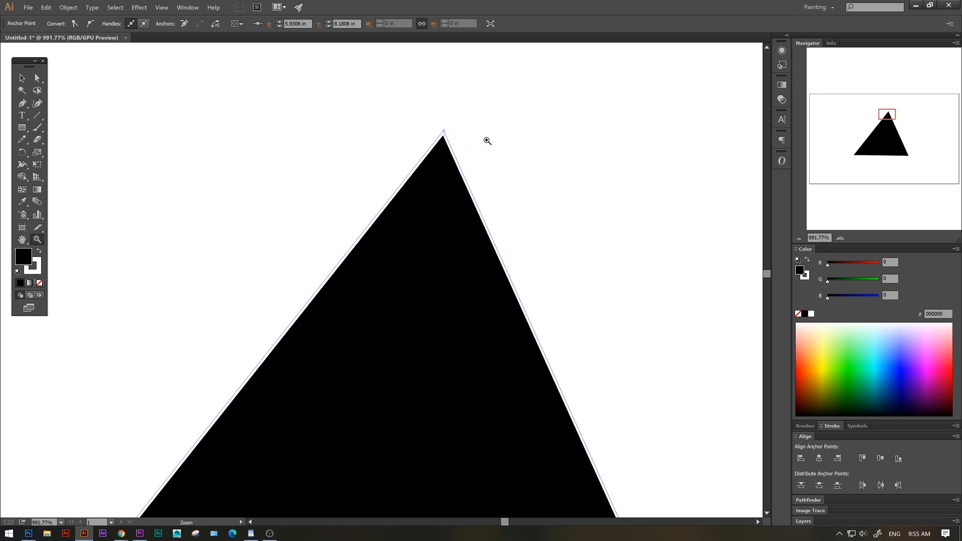
{"action": "left_click", "coordinate": [28, 532]}
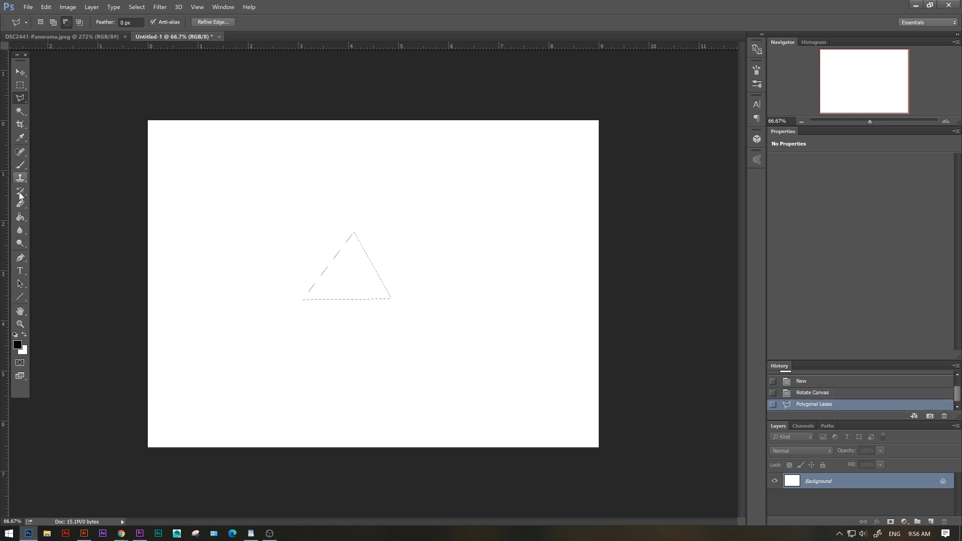
Step: Fill the Photoshop triangle selection black and zoom in to reveal its jagged pixel edge
{"action": "left_click", "coordinate": [347, 269]}
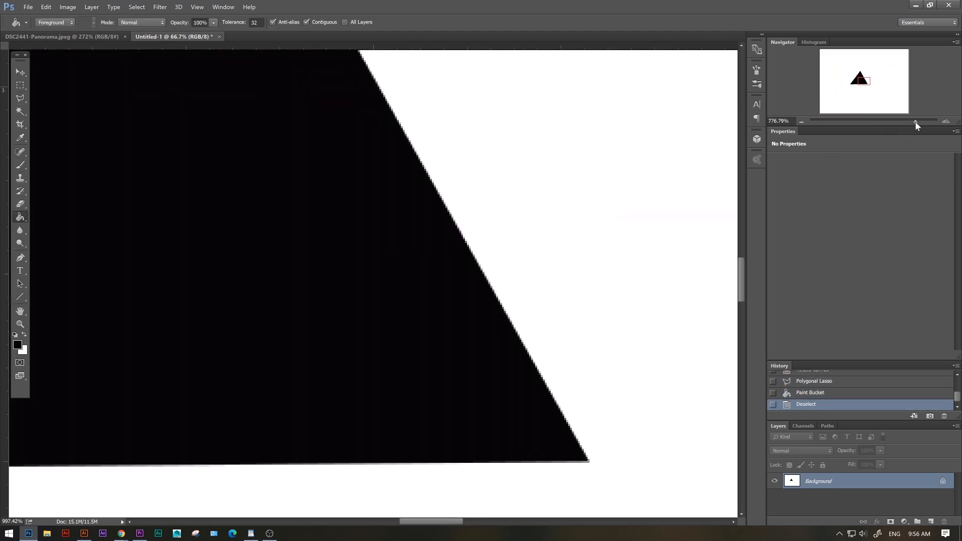
{"action": "left_click", "coordinate": [84, 532]}
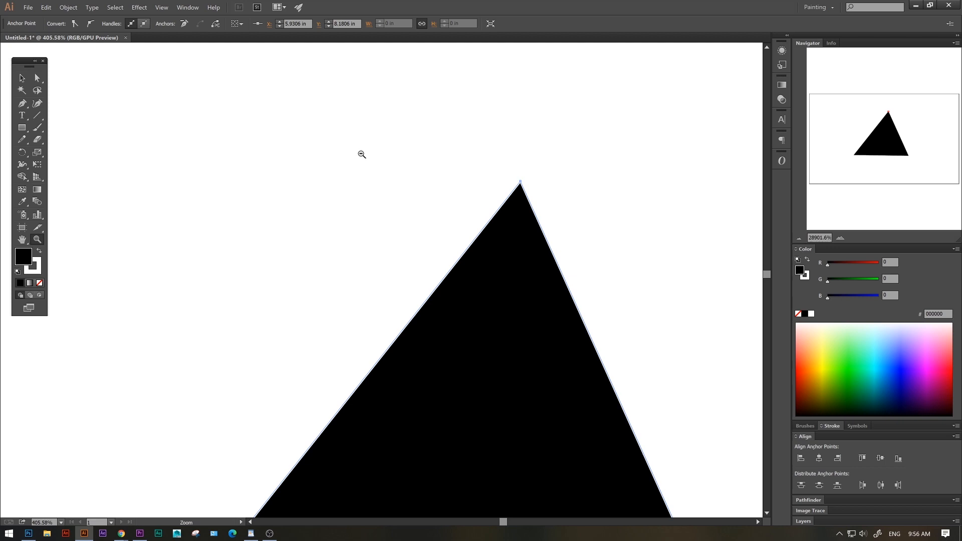
{"action": "left_click", "coordinate": [206, 37]}
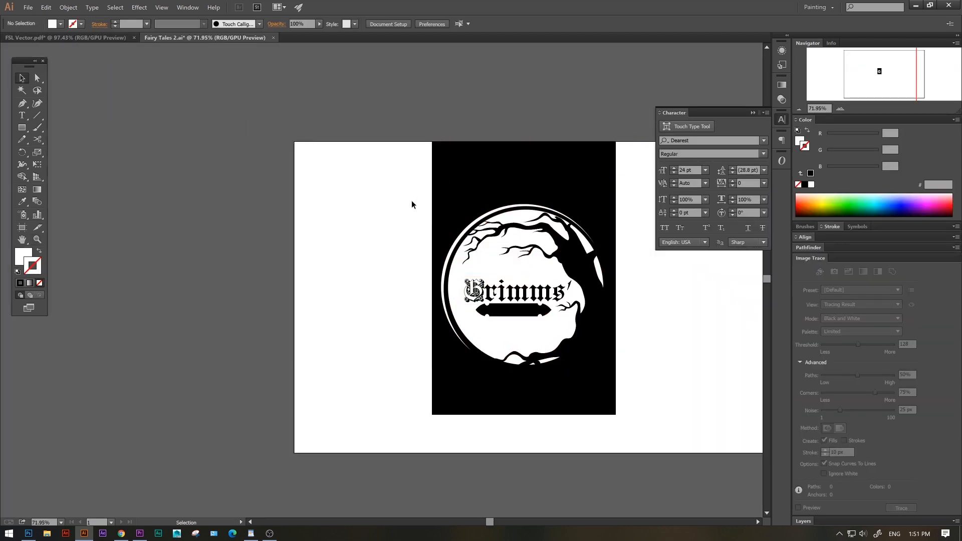
Step: Save the ornate letter A artwork to the Desktop as A.ai
{"action": "left_click", "coordinate": [523, 277]}
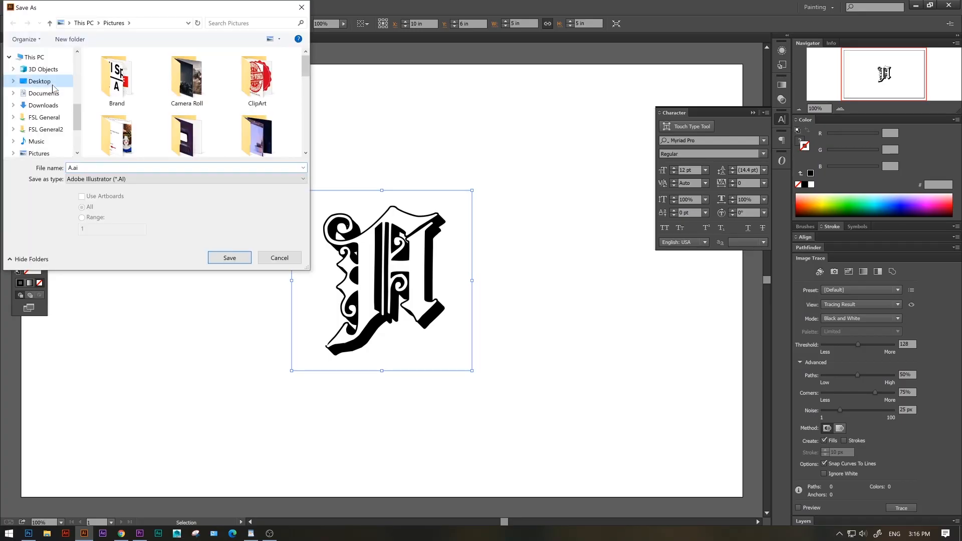
{"action": "left_click", "coordinate": [229, 257]}
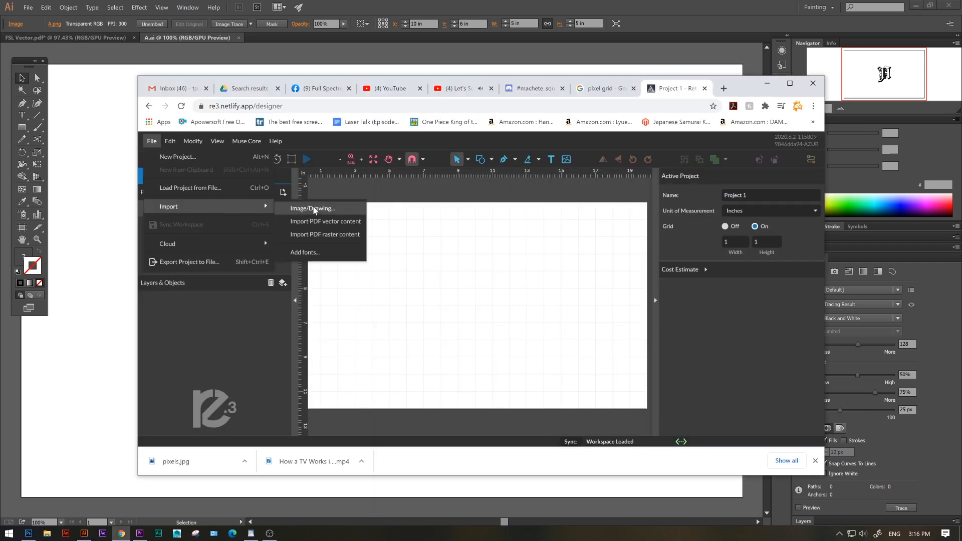
Step: Import the letter A PDF from the Desktop with both Vector and Raster content requested
{"action": "left_click", "coordinate": [312, 209]}
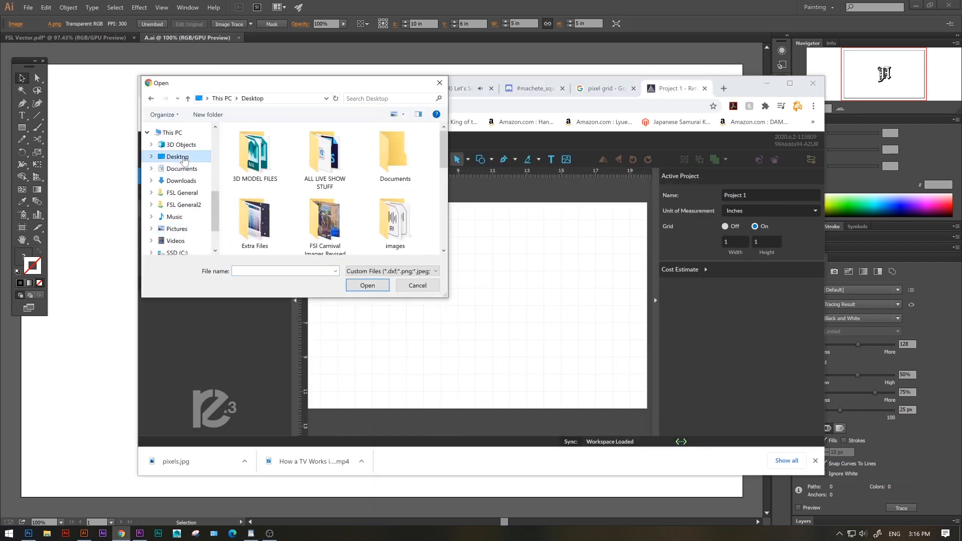
{"action": "left_click", "coordinate": [367, 285]}
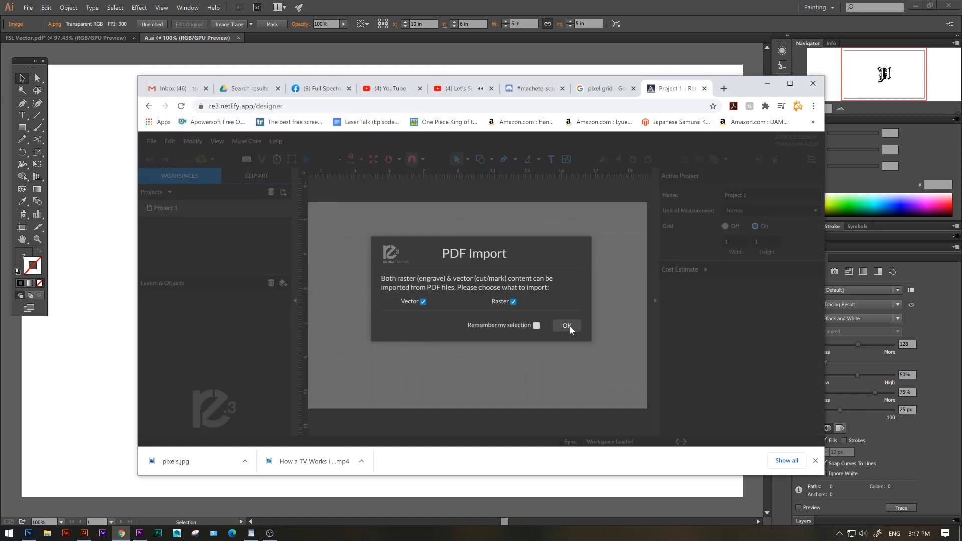
{"action": "left_click", "coordinate": [565, 325]}
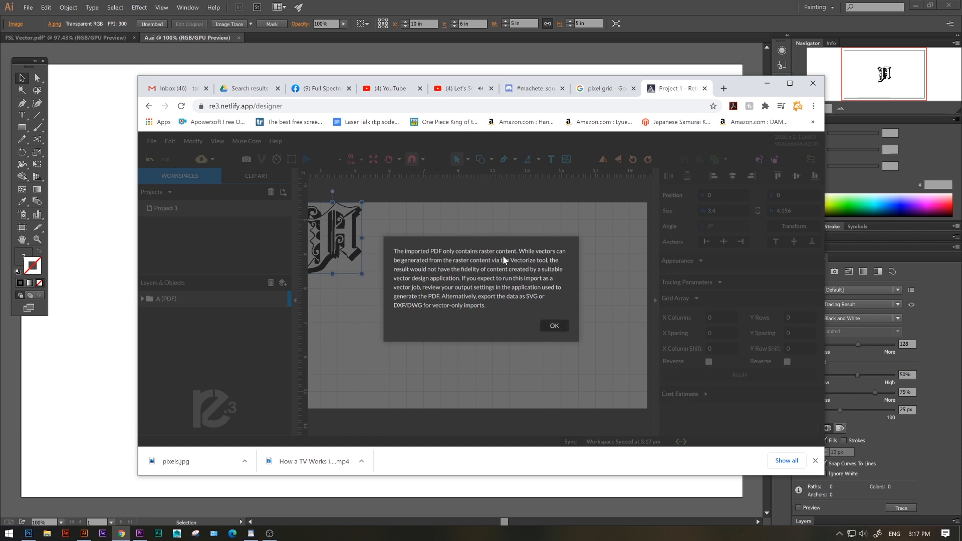
{"action": "mouse_move", "coordinate": [486, 270]}
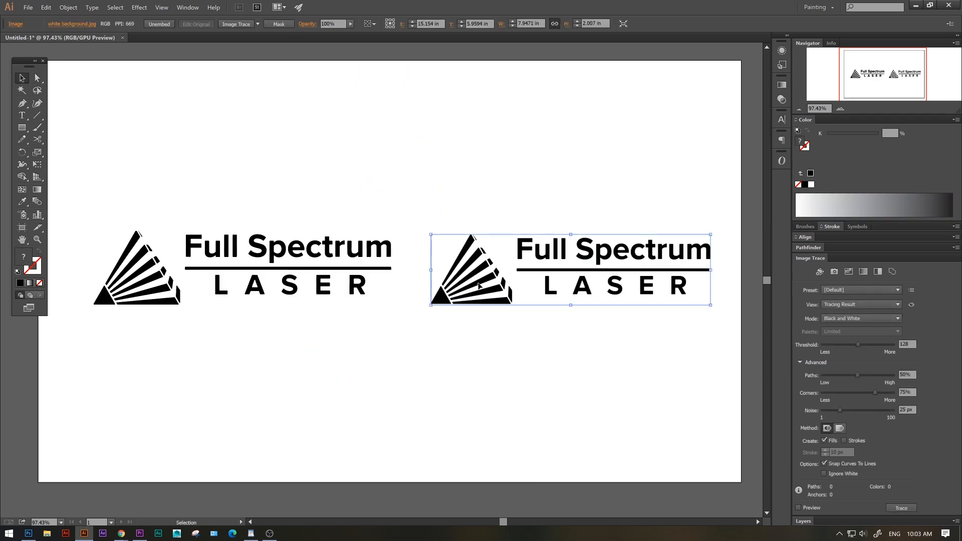
{"action": "mouse_move", "coordinate": [567, 252]}
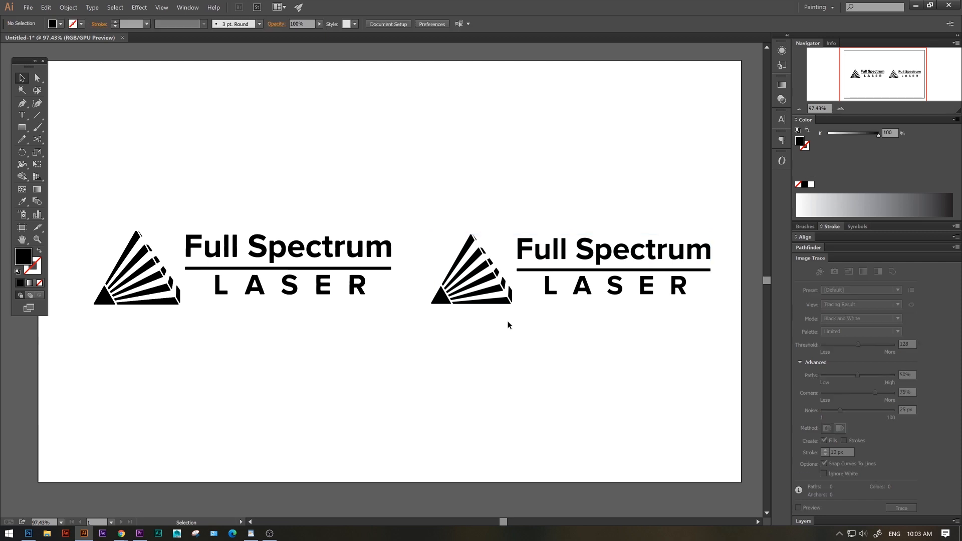
{"action": "mouse_move", "coordinate": [762, 157]}
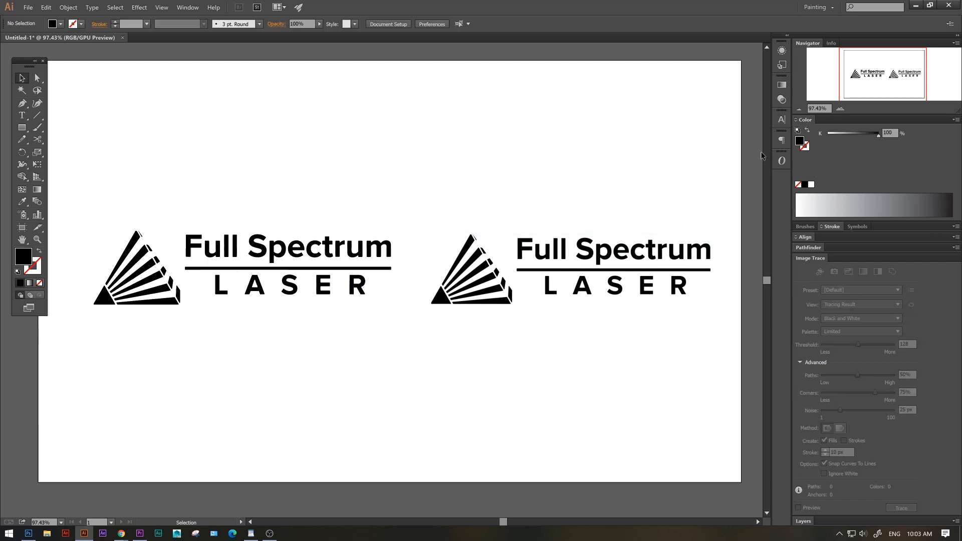
{"action": "left_click", "coordinate": [246, 267]}
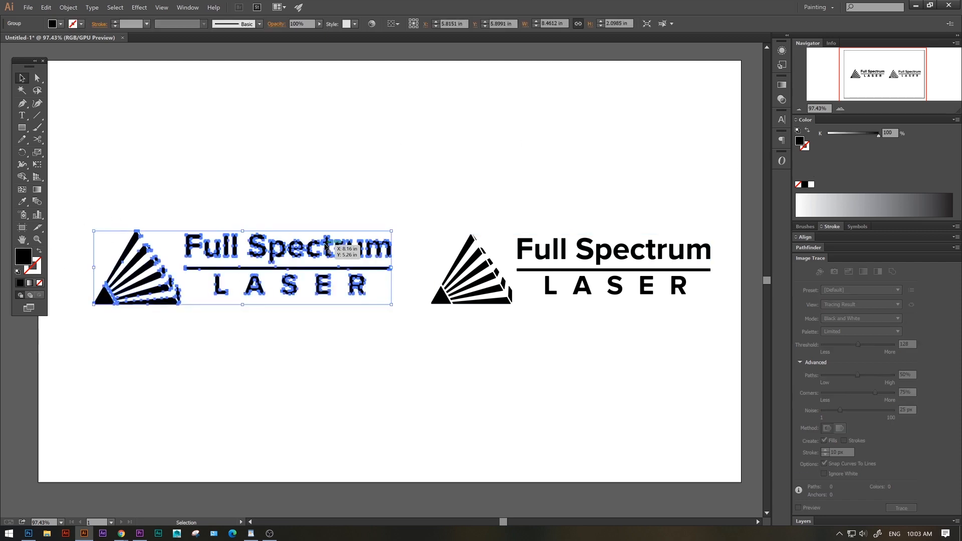
{"action": "mouse_move", "coordinate": [181, 206]}
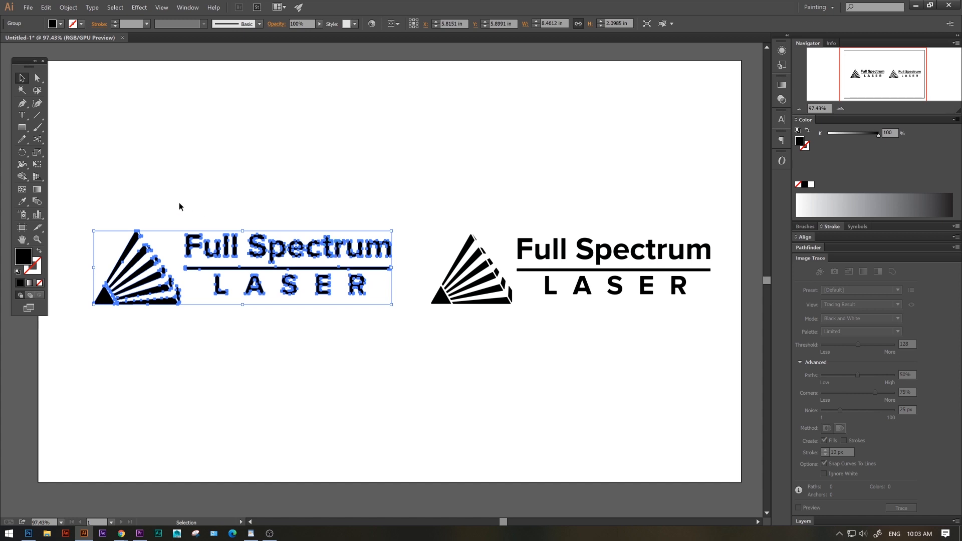
{"action": "mouse_move", "coordinate": [207, 241]}
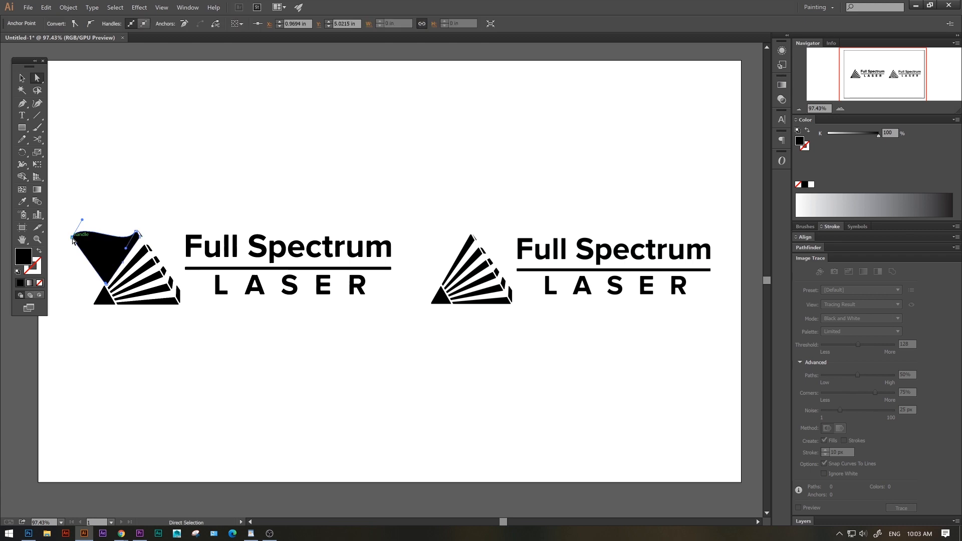
{"action": "left_click", "coordinate": [21, 78]}
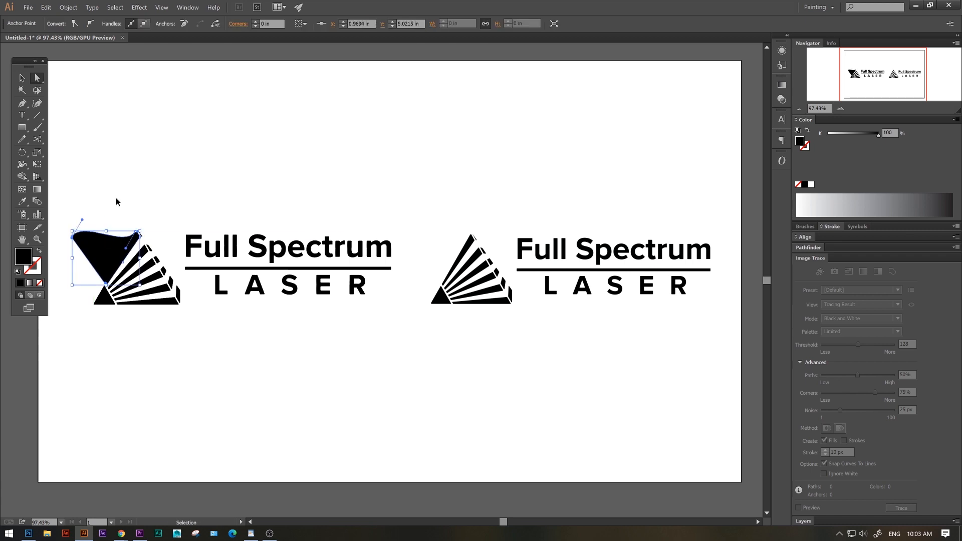
{"action": "left_click", "coordinate": [552, 254]}
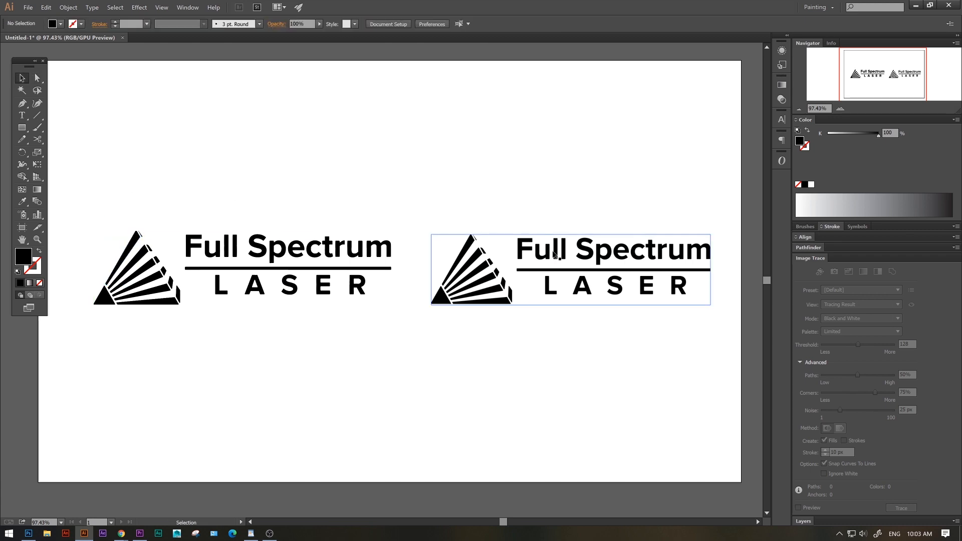
Step: Select the right-hand logo and switch to the DSC2441-Panorama.jpeg document via the Window menu
{"action": "left_click", "coordinate": [569, 270]}
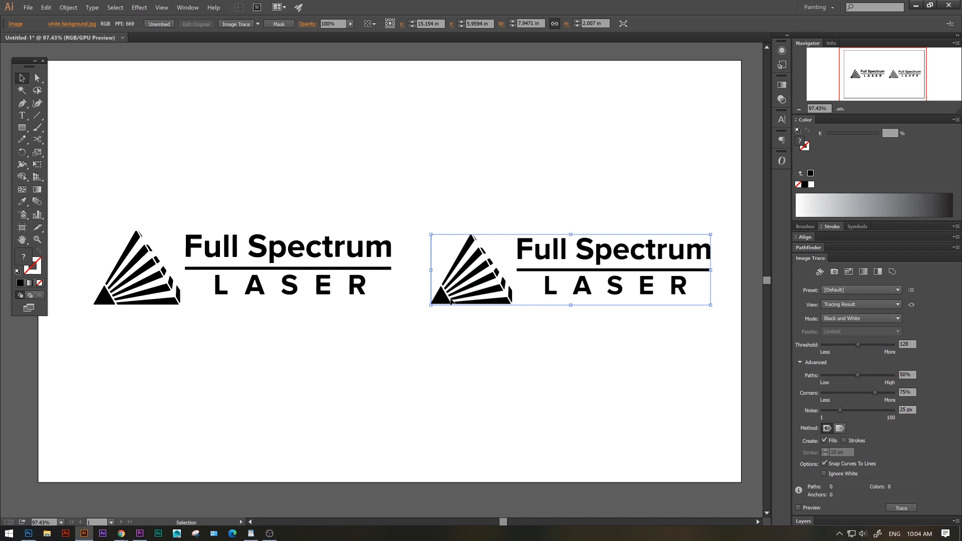
{"action": "mouse_move", "coordinate": [665, 406]}
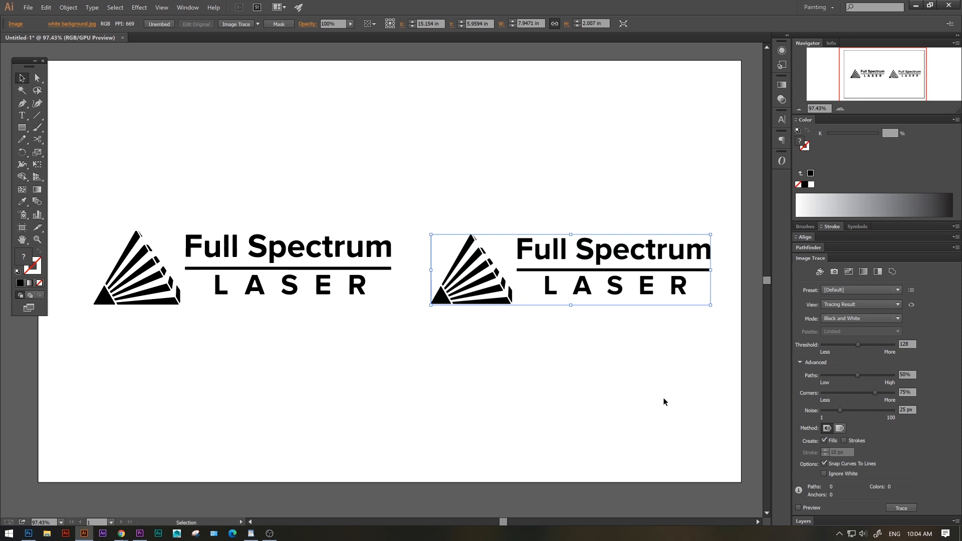
{"action": "mouse_move", "coordinate": [749, 248]}
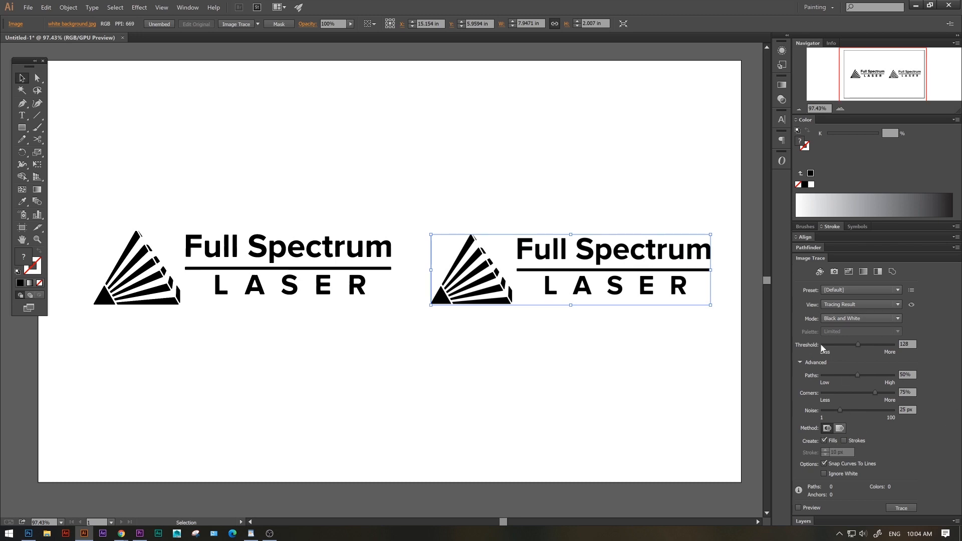
{"action": "mouse_move", "coordinate": [187, 7]}
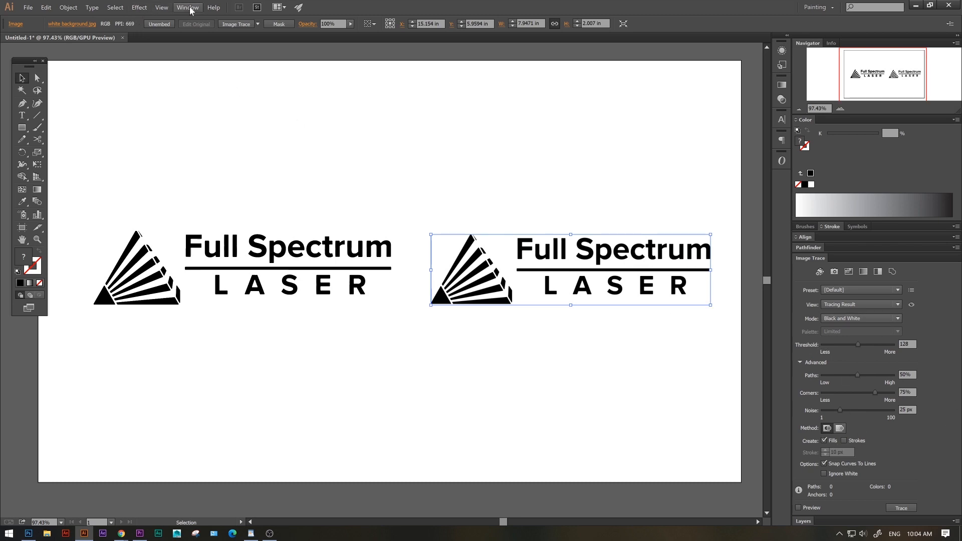
{"action": "left_click", "coordinate": [187, 7]}
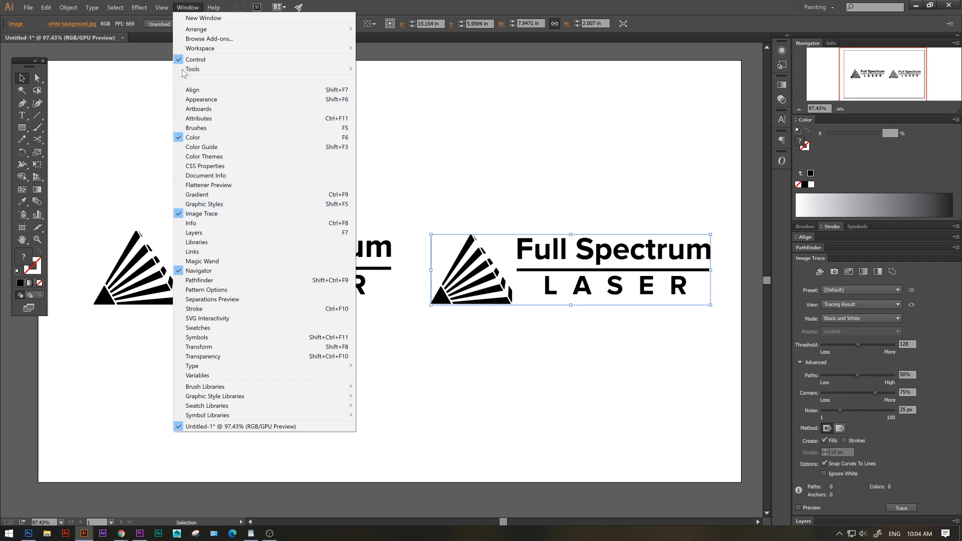
{"action": "left_click", "coordinate": [898, 290]}
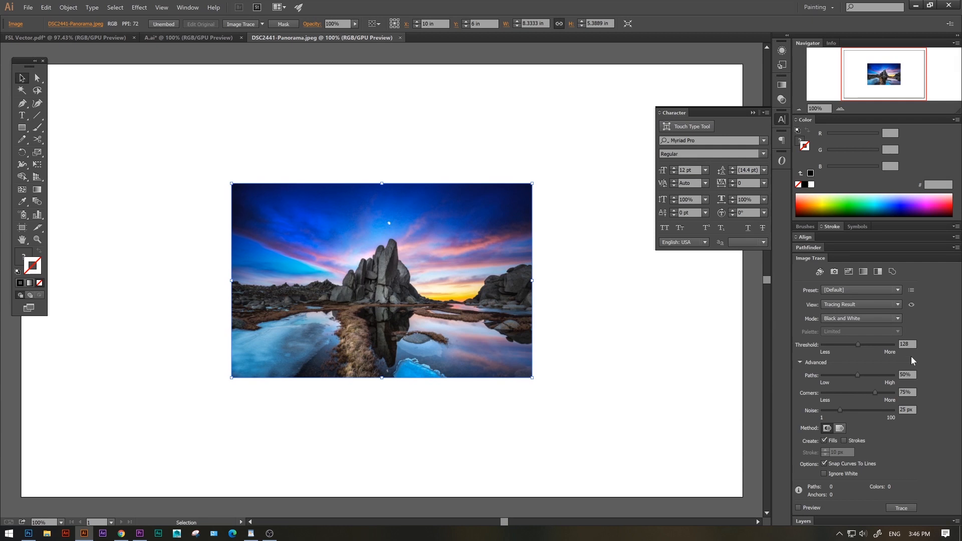
Step: Trace the panorama with the High Fidelity Photo preset and expand it into vector objects
{"action": "left_click", "coordinate": [881, 289]}
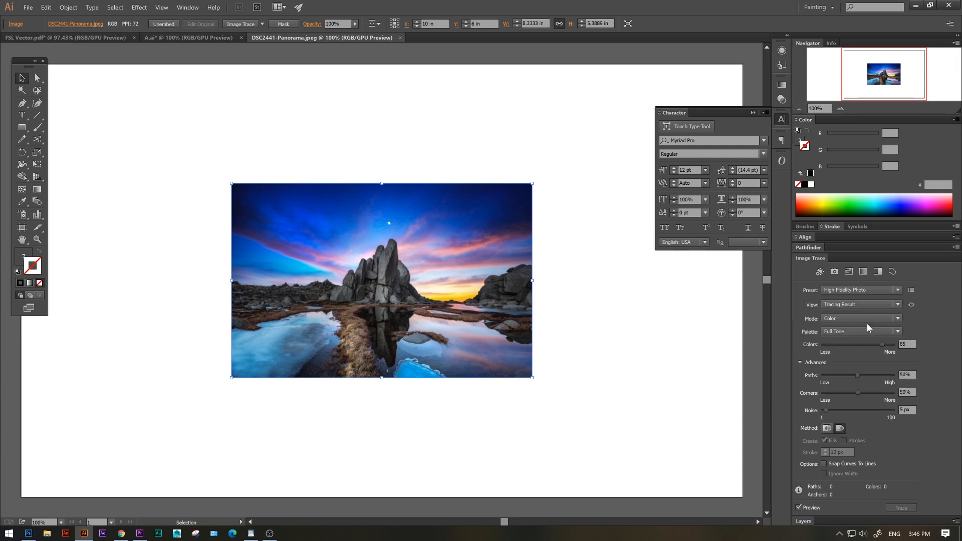
{"action": "left_click", "coordinate": [901, 508]}
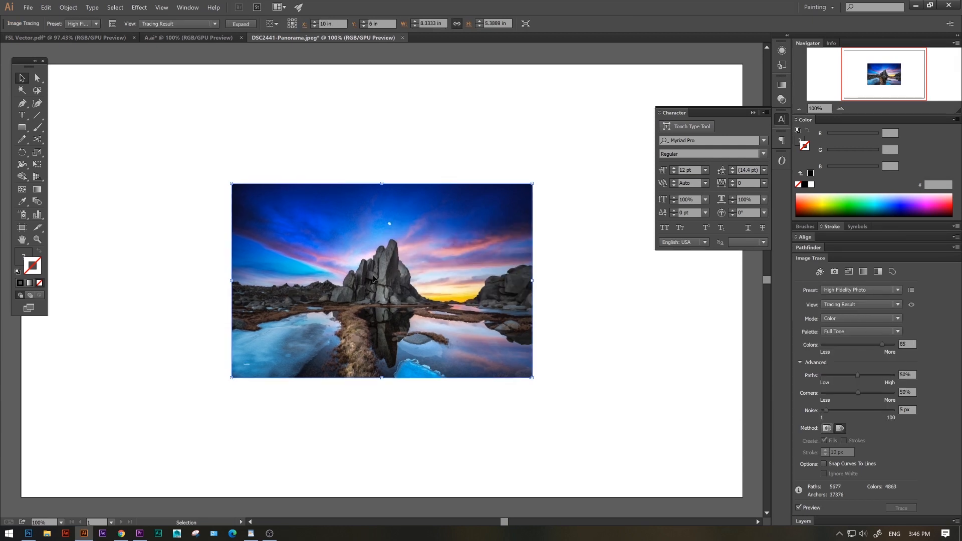
{"action": "left_click", "coordinate": [241, 23]}
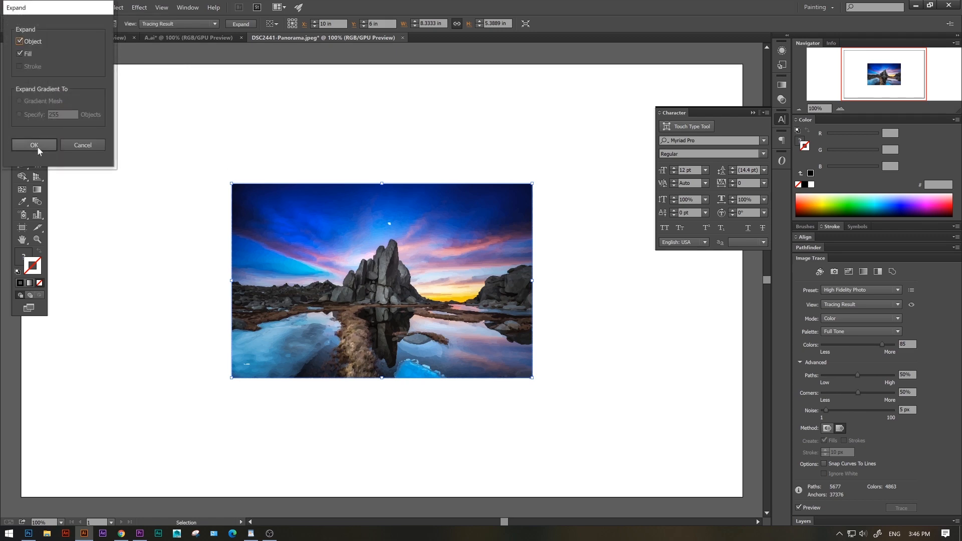
{"action": "left_click", "coordinate": [34, 146]}
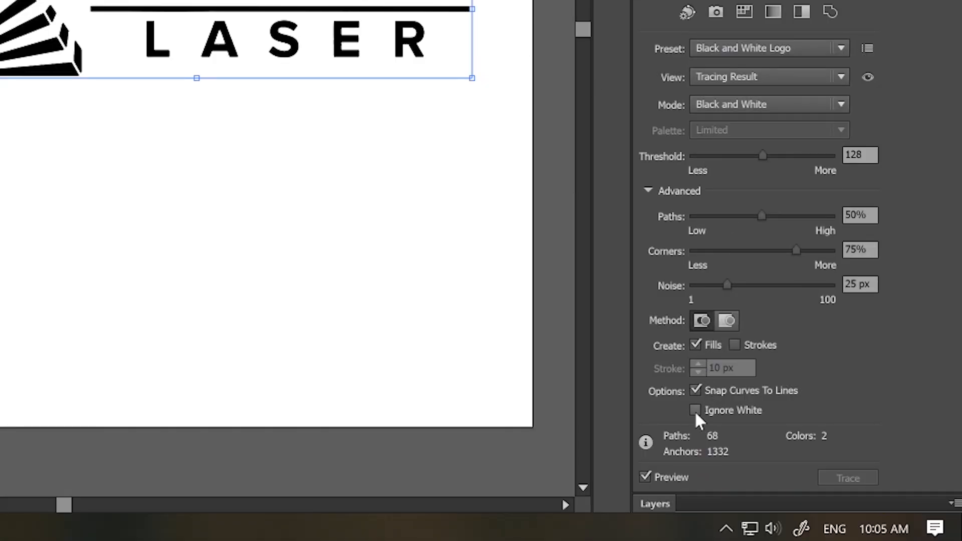
Step: Trace the right-hand logo with the Black and White Logo preset, accepting the large-image warning
{"action": "left_click", "coordinate": [696, 410]}
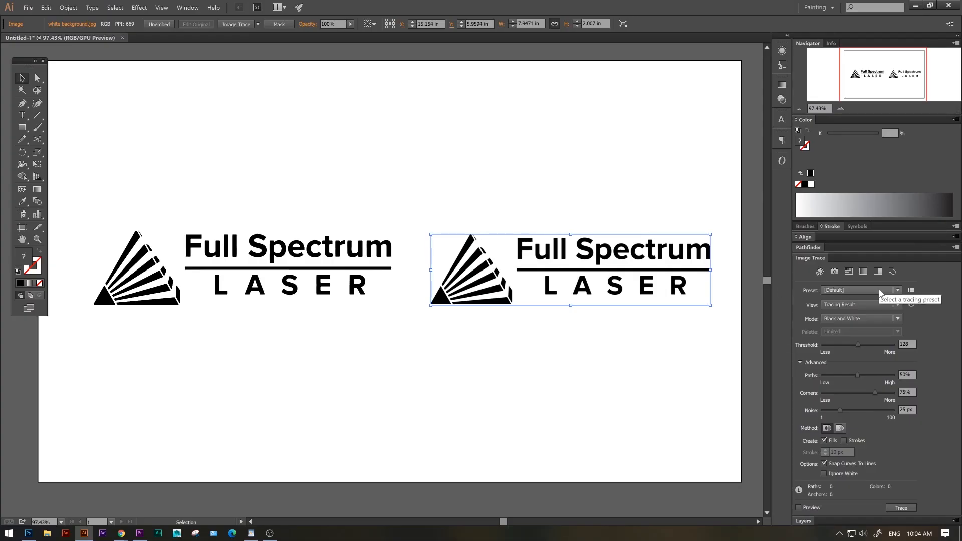
{"action": "left_click", "coordinate": [898, 290]}
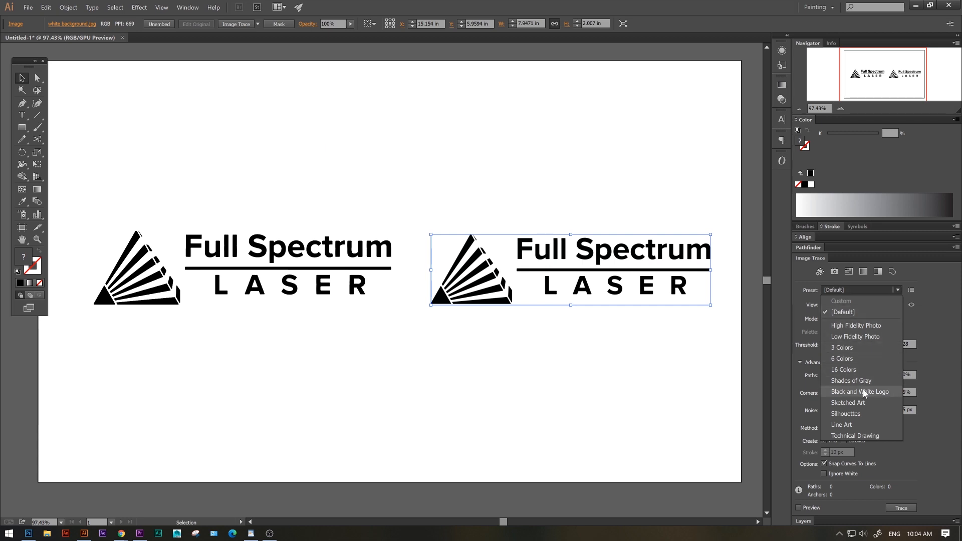
{"action": "left_click", "coordinate": [860, 392]}
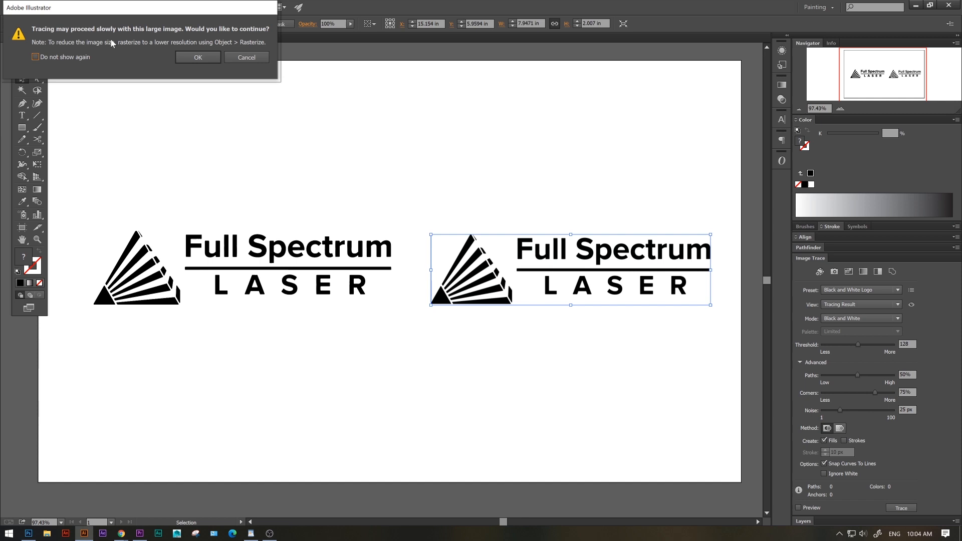
{"action": "left_click", "coordinate": [198, 57]}
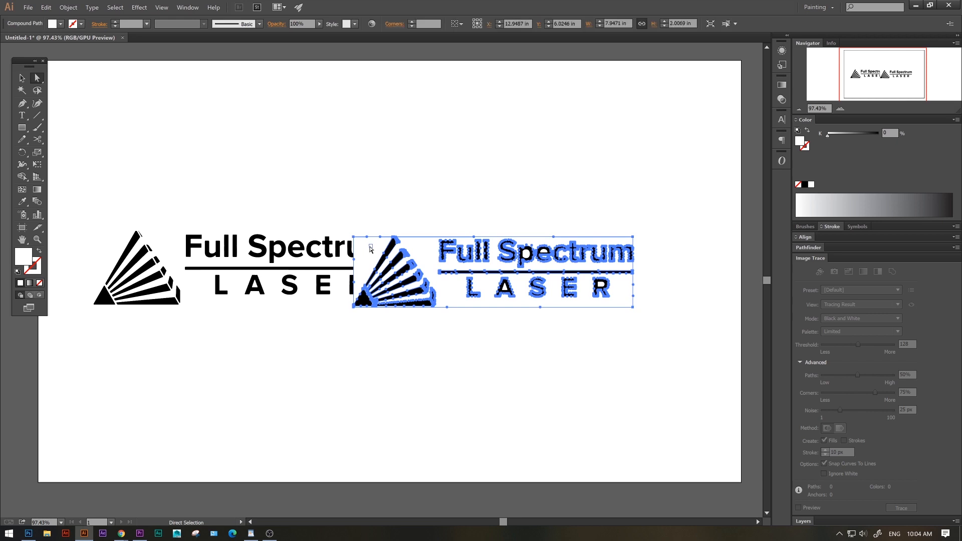
Step: Apply the Black and White Logo trace to the copied logo beside the original
{"action": "left_click", "coordinate": [430, 171]}
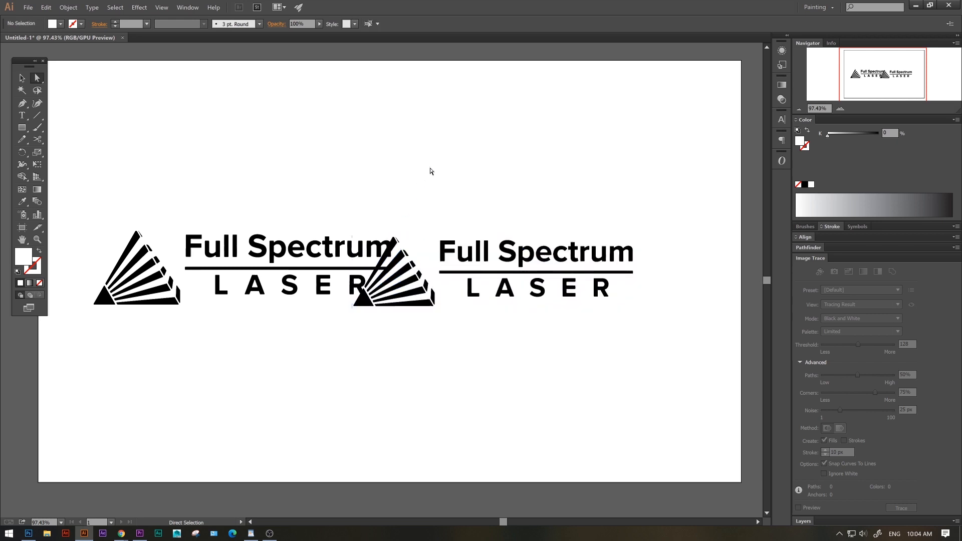
{"action": "left_click", "coordinate": [534, 252]}
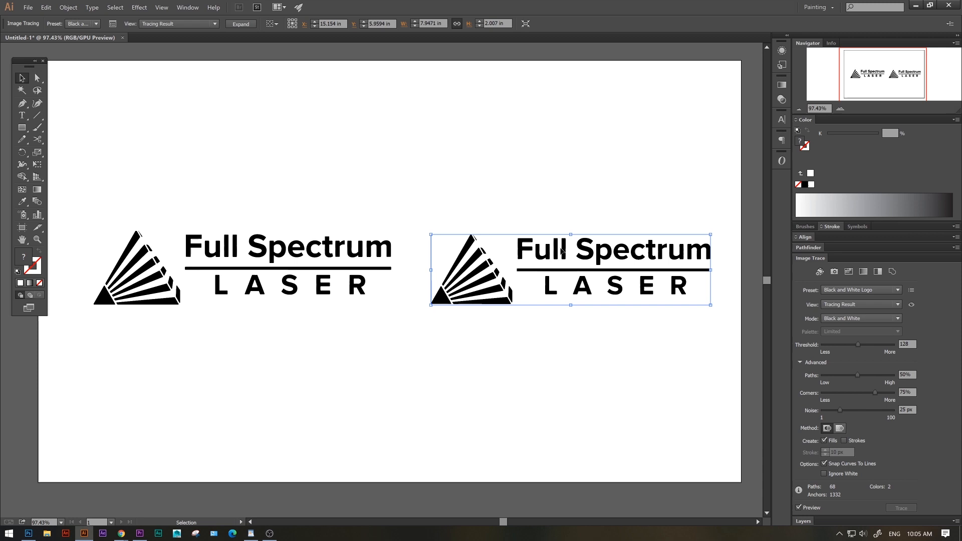
Step: Retrace the logo with Ignore White checked, then Object > Expand it into editable paths
{"action": "left_click", "coordinate": [825, 474]}
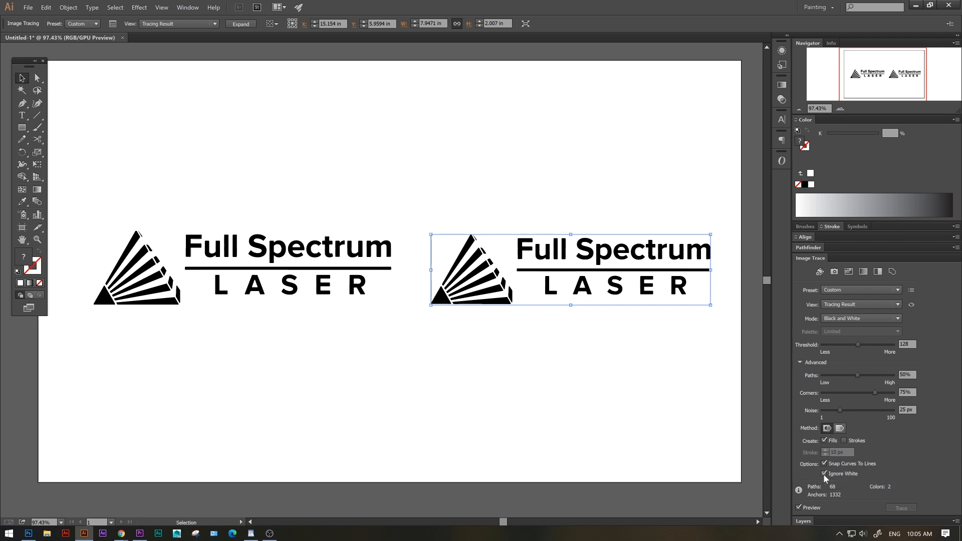
{"action": "left_click", "coordinate": [900, 508]}
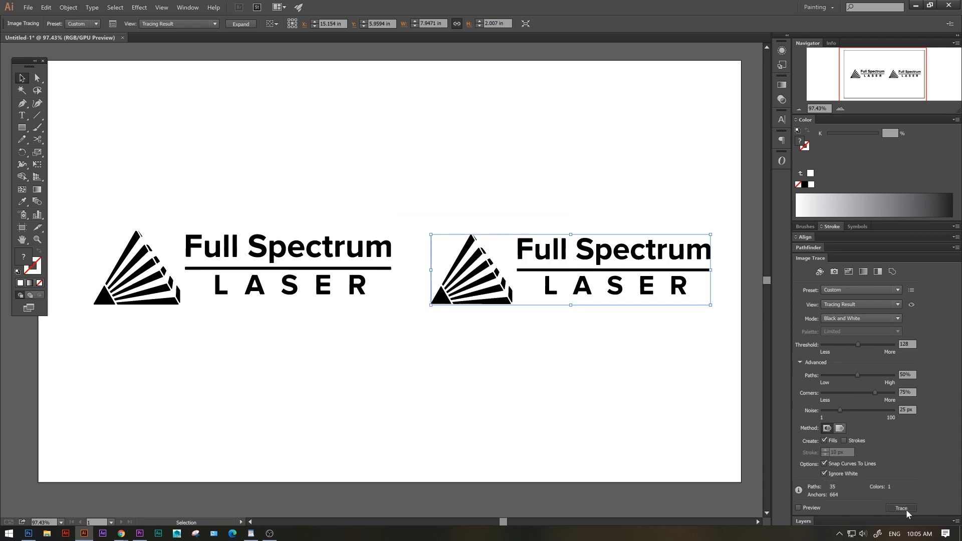
{"action": "left_click", "coordinate": [240, 23]}
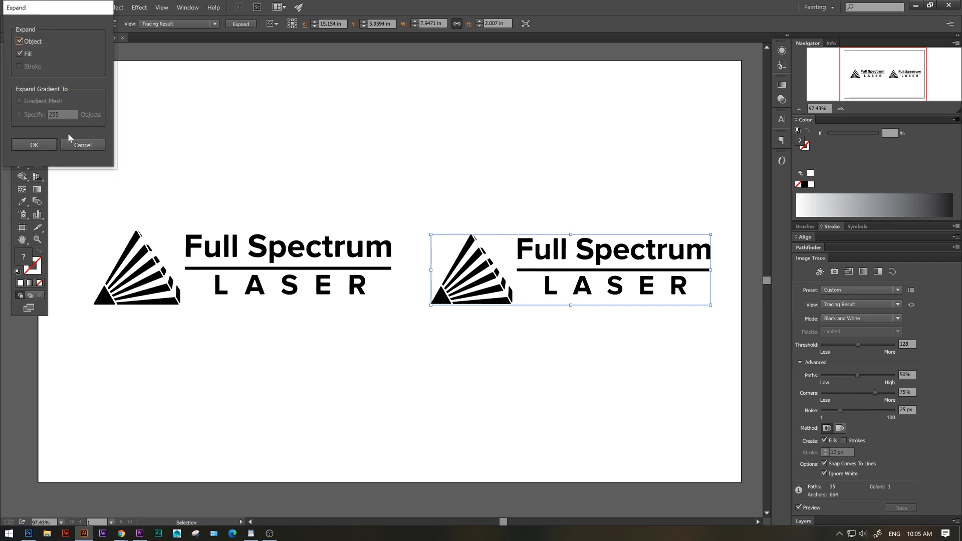
{"action": "left_click", "coordinate": [34, 144]}
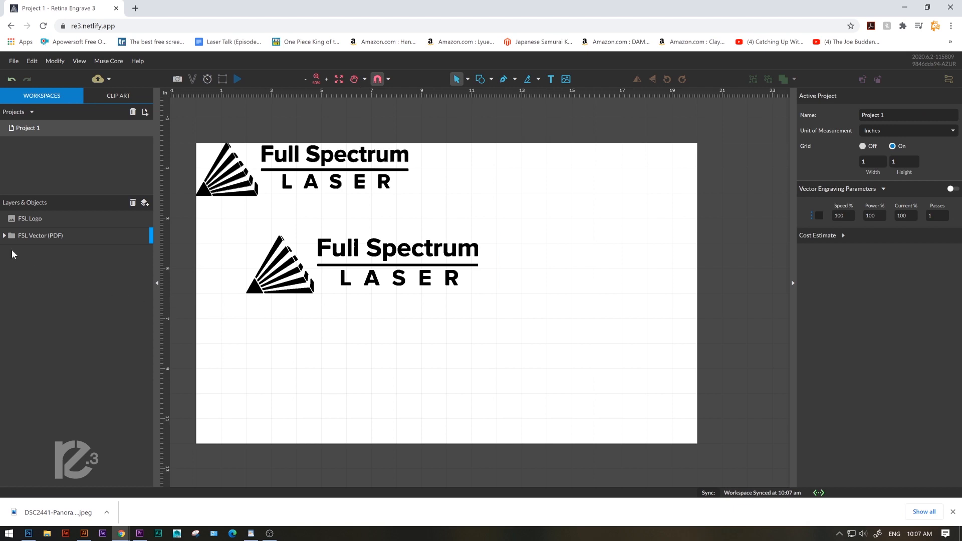
Step: Expand the FSL Vector (PDF) group and select its raster and vector sublayers in turn
{"action": "left_click", "coordinate": [4, 235]}
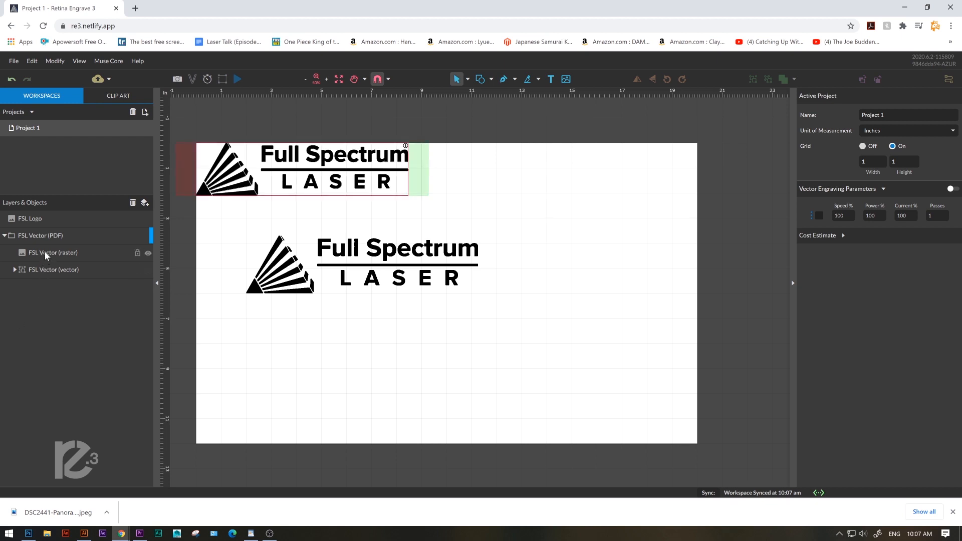
{"action": "left_click", "coordinate": [52, 252]}
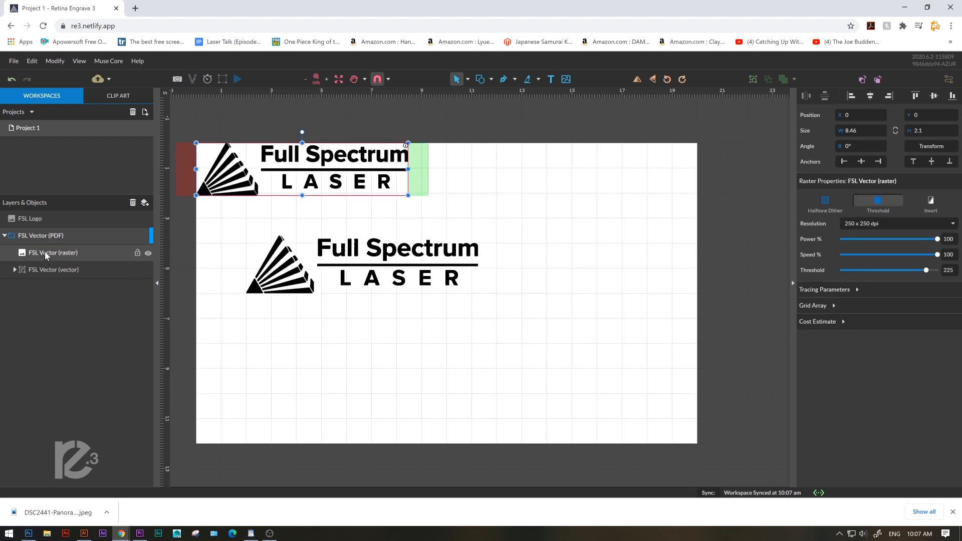
{"action": "left_click", "coordinate": [53, 269]}
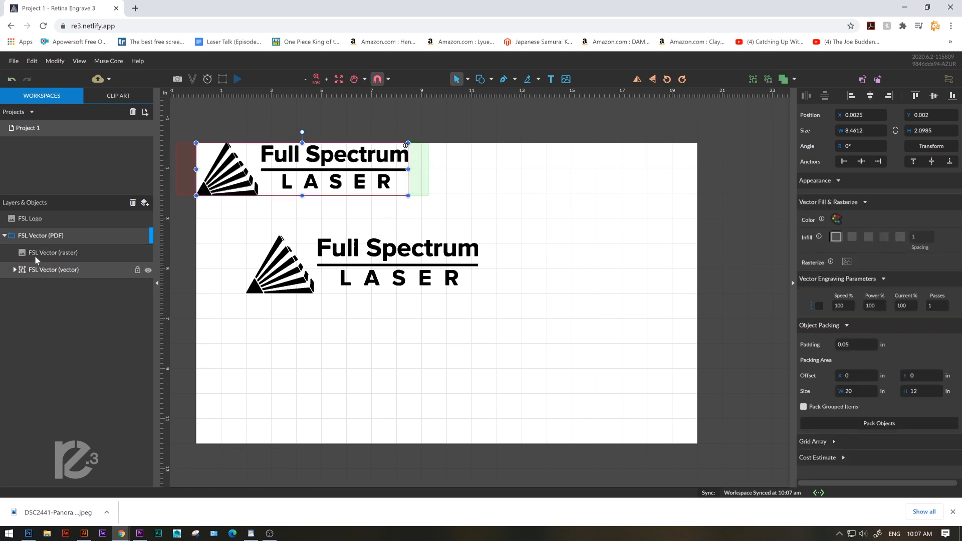
{"action": "left_click", "coordinate": [53, 252]}
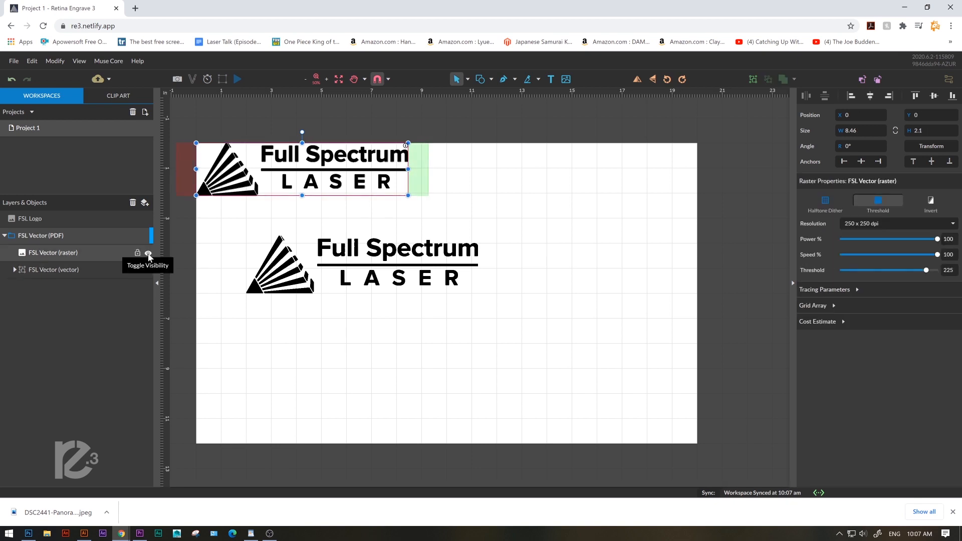
Step: Toggle the raster sublayer's visibility off and on to reveal the vector outlines beneath
{"action": "left_click", "coordinate": [147, 253]}
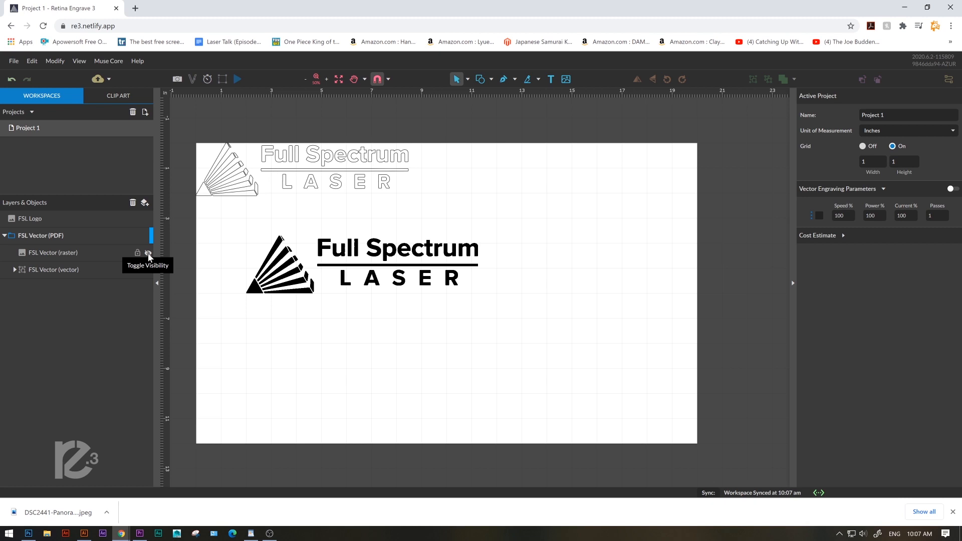
{"action": "left_click", "coordinate": [147, 253]}
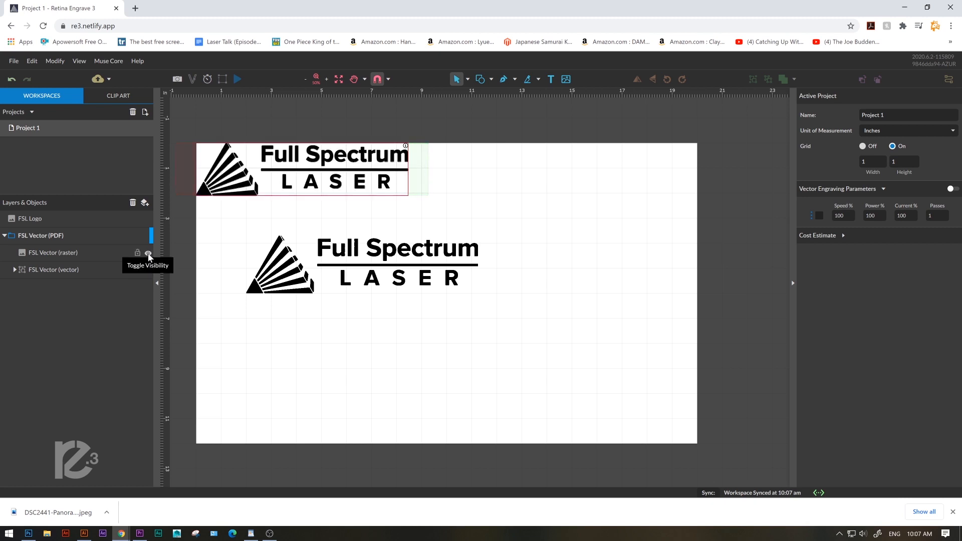
{"action": "left_click", "coordinate": [147, 253]}
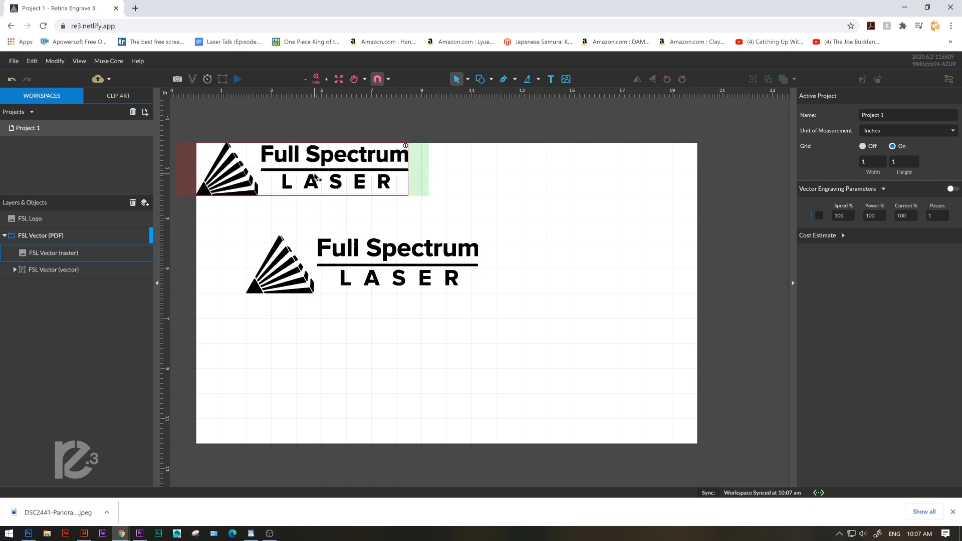
{"action": "left_click", "coordinate": [53, 252]}
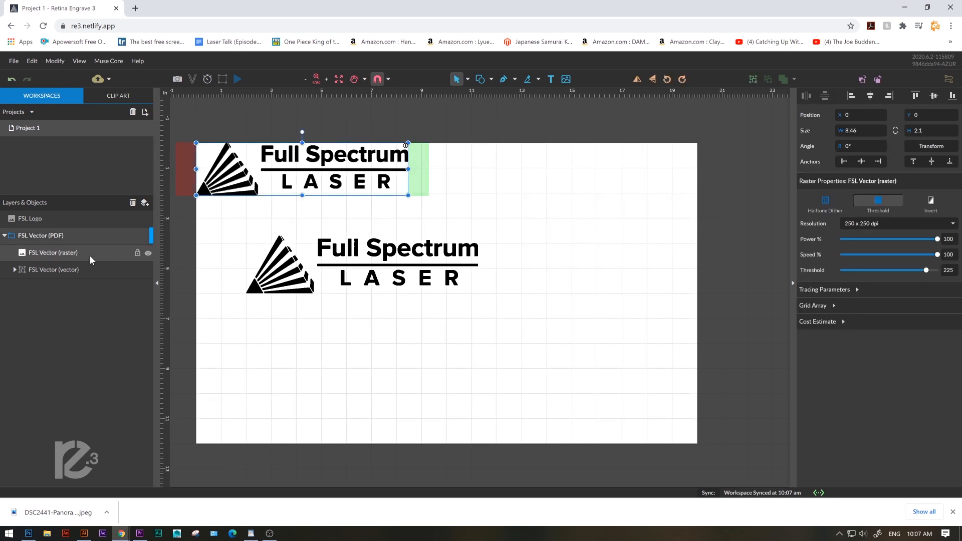
{"action": "left_click", "coordinate": [147, 253]}
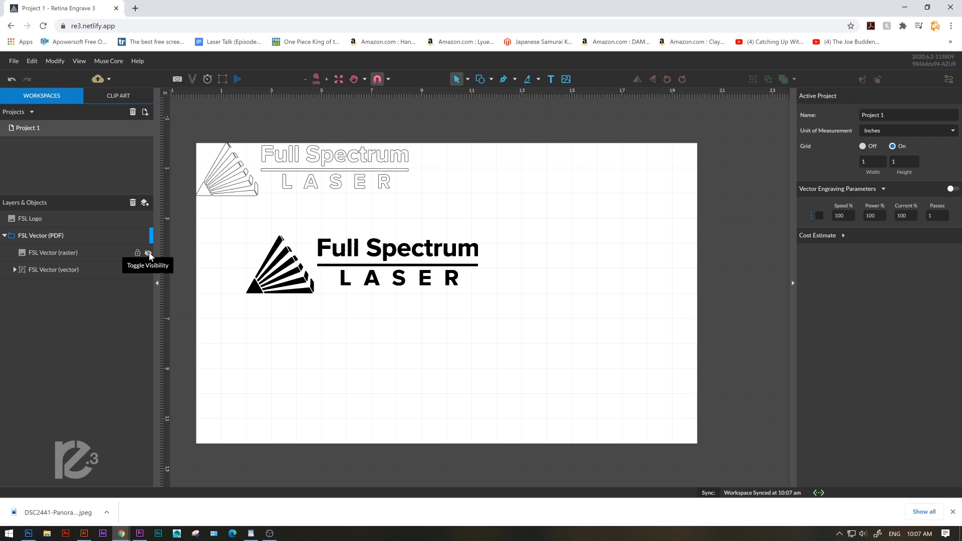
{"action": "left_click", "coordinate": [148, 253]}
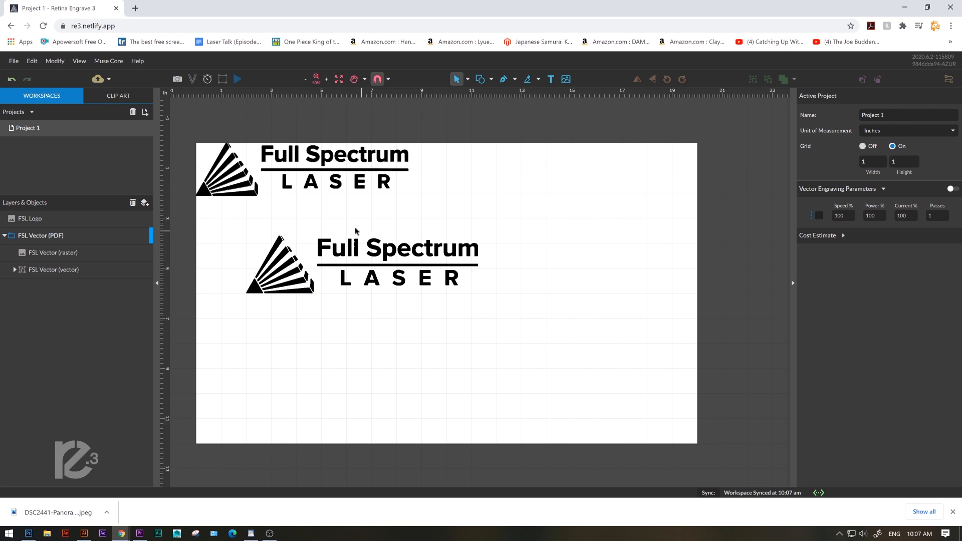
Step: Hide the FSL Vector (raster) sublayer so only the vector outlines show on the canvas
{"action": "left_click", "coordinate": [54, 252]}
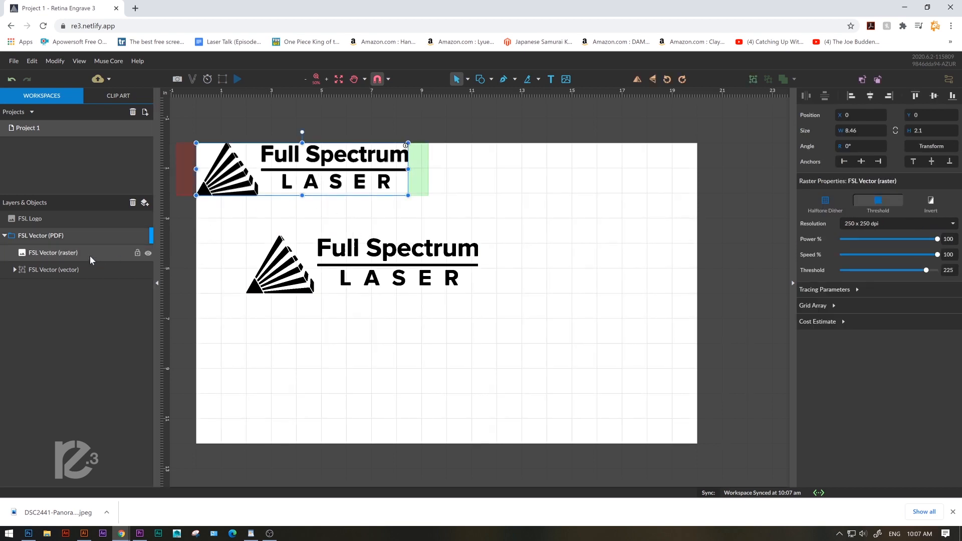
{"action": "left_click", "coordinate": [149, 254]}
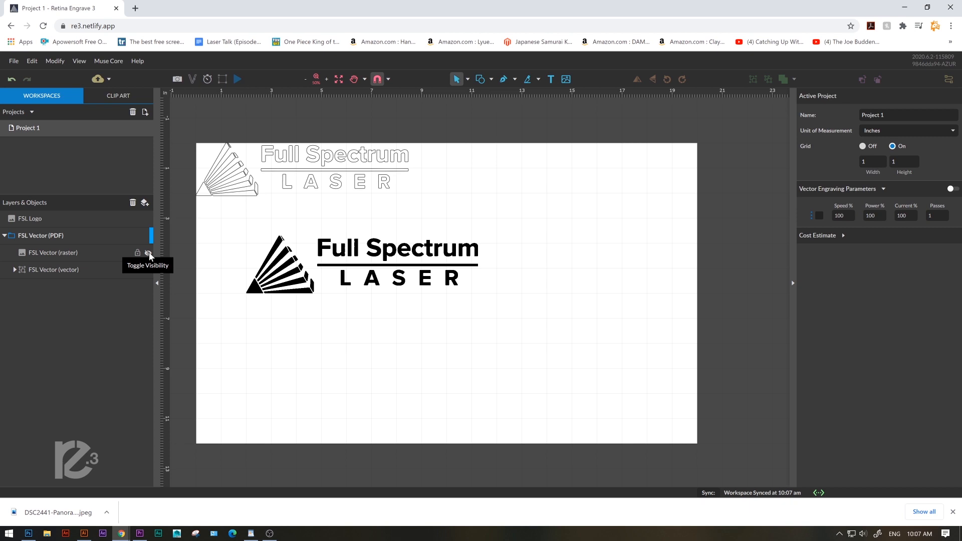
{"action": "left_click", "coordinate": [148, 253]}
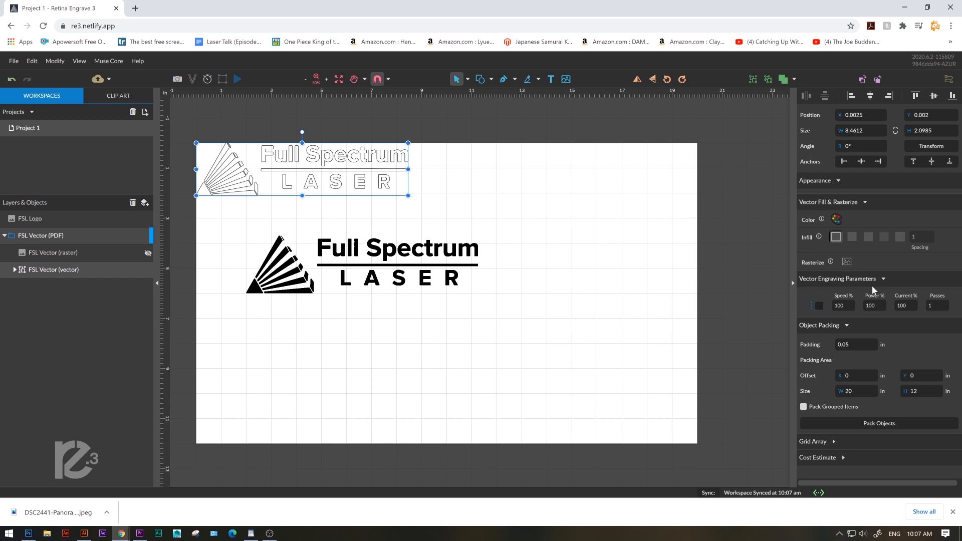
{"action": "left_click", "coordinate": [356, 264]}
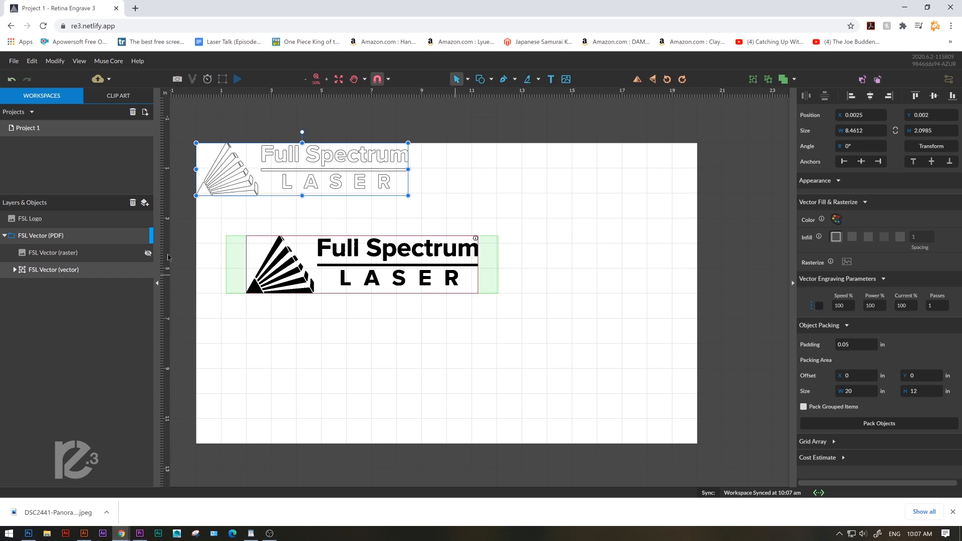
Step: Reselect the hidden raster sublayer and the vector sublayer to compare them
{"action": "left_click", "coordinate": [53, 253]}
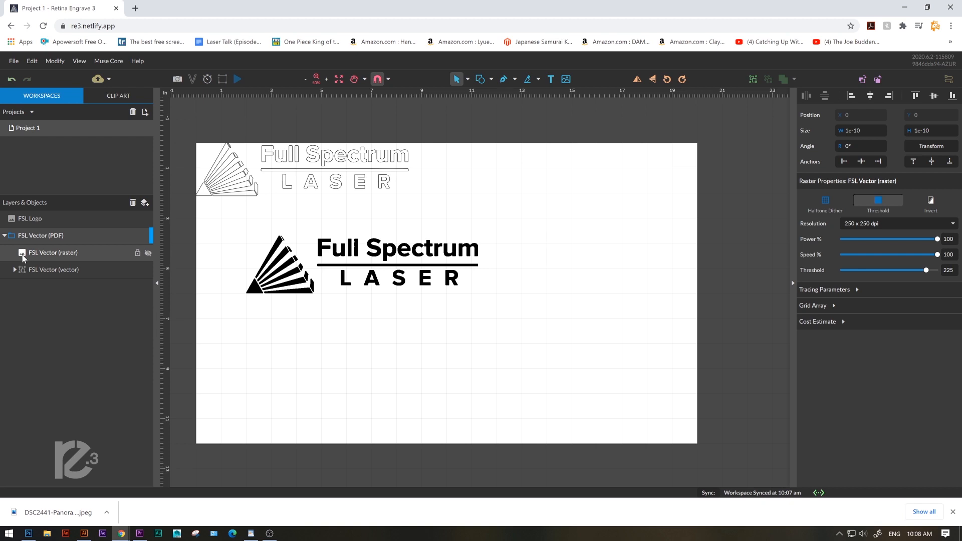
{"action": "left_click", "coordinate": [54, 270]}
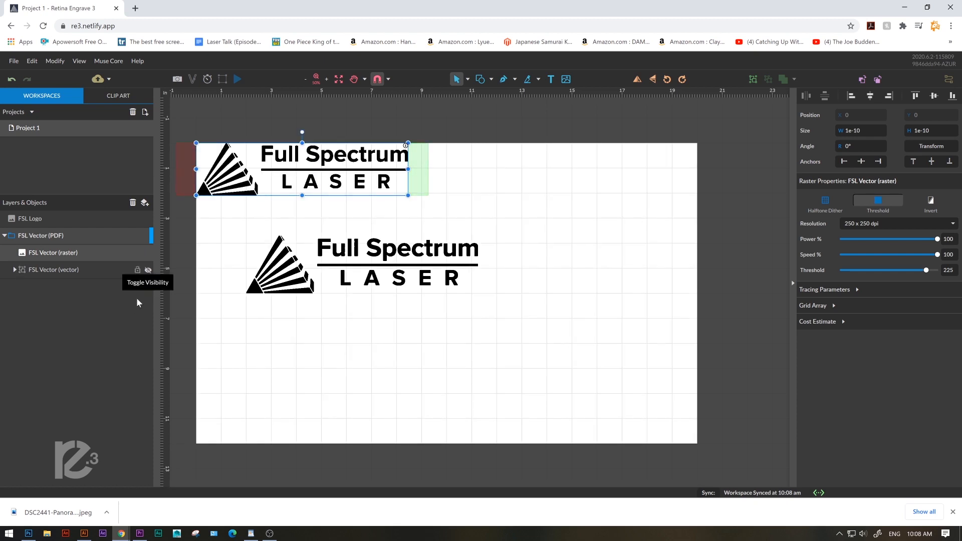
{"action": "mouse_move", "coordinate": [148, 292]}
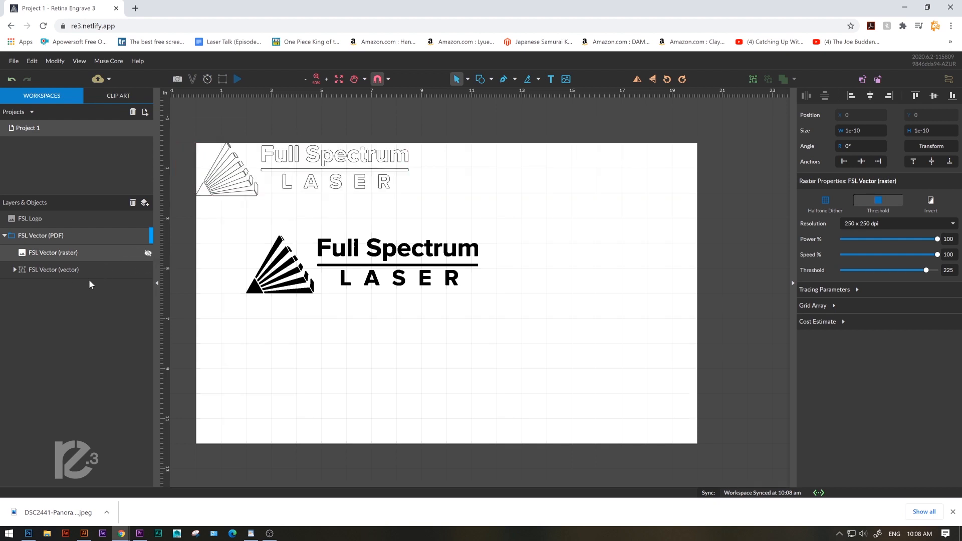
{"action": "left_click", "coordinate": [53, 270]}
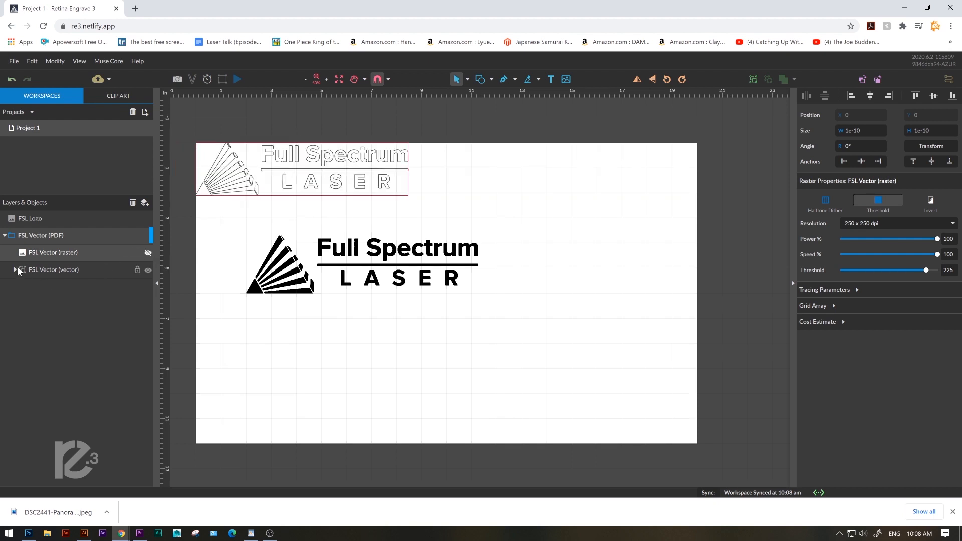